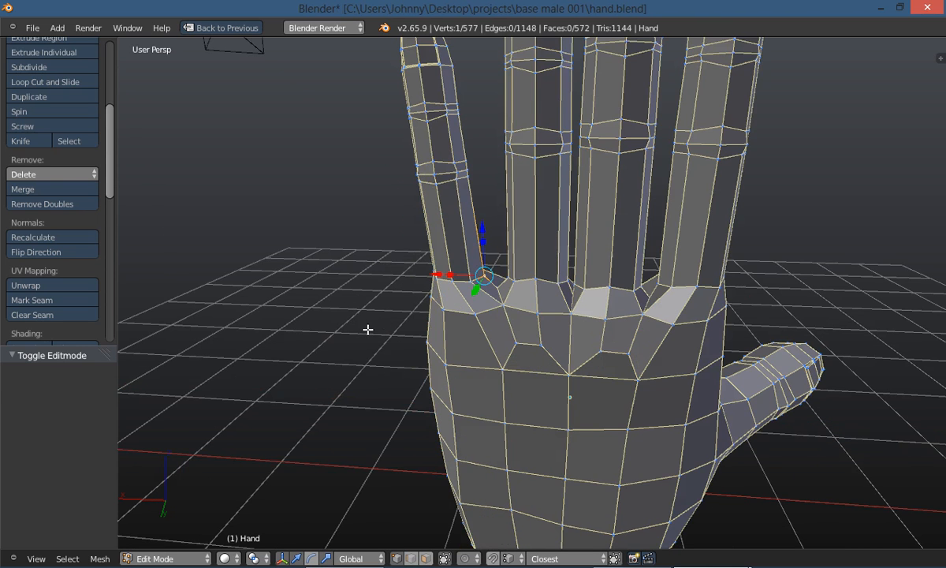
Step: Deselect the hand's vertices and inspect it in wireframe and solid shading
key(a)
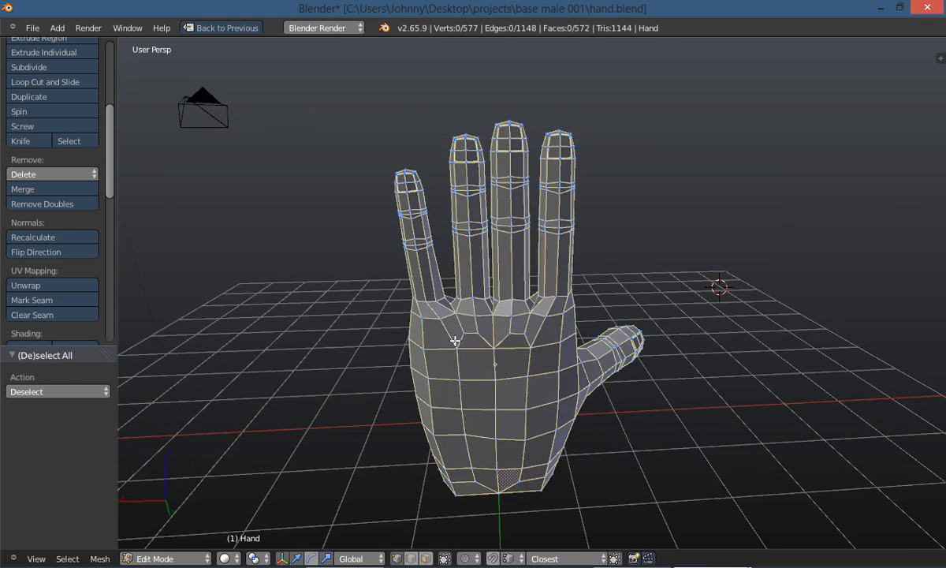
scroll(up, 3)
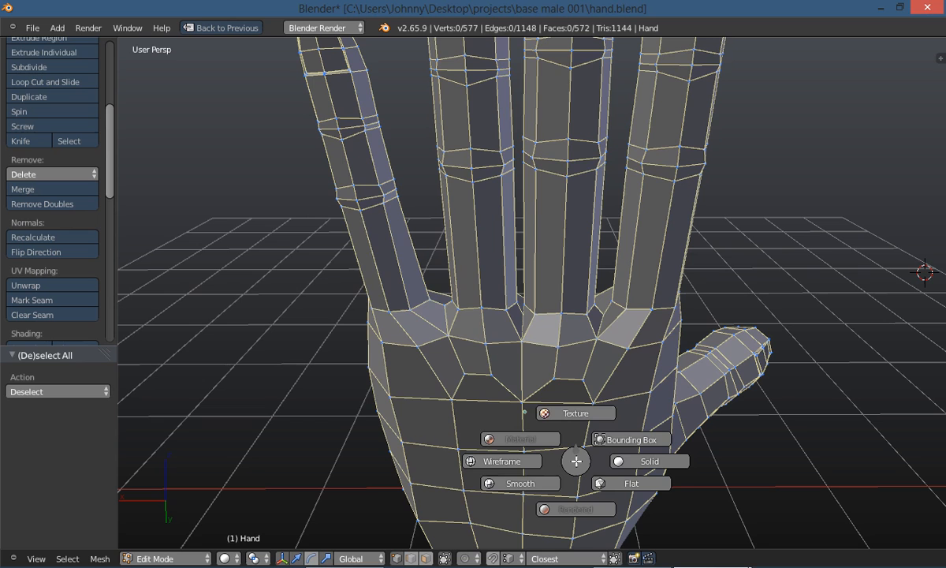
click(502, 461)
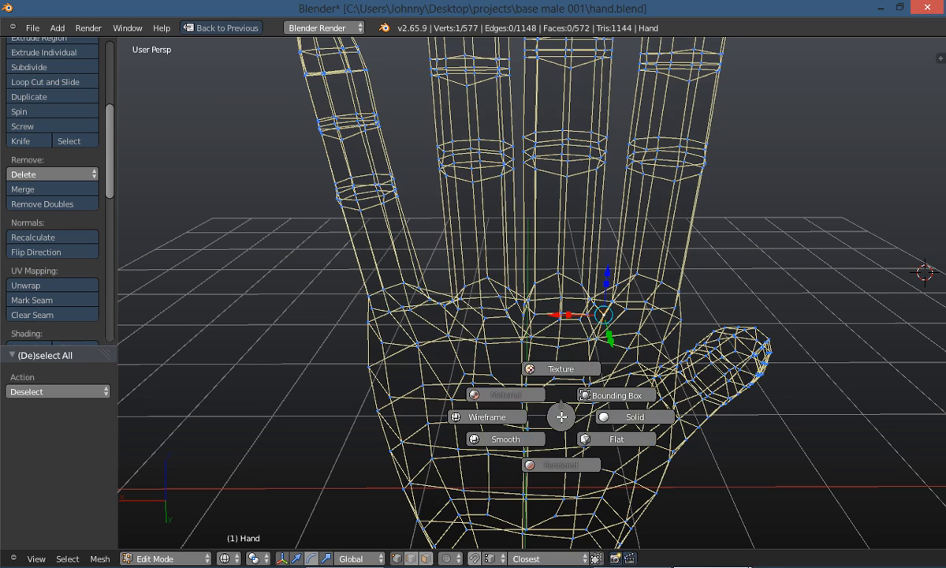
click(634, 416)
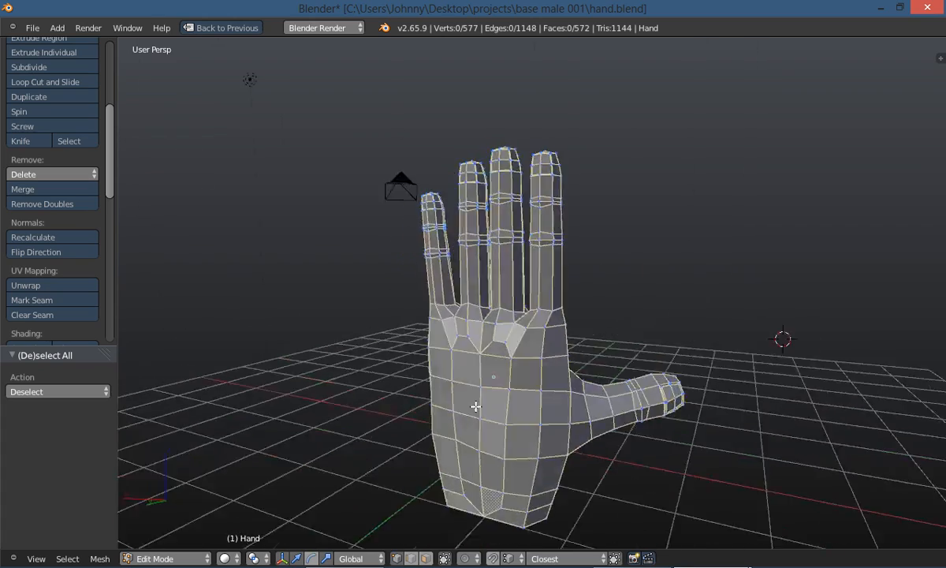
drag(476, 407, 322, 321)
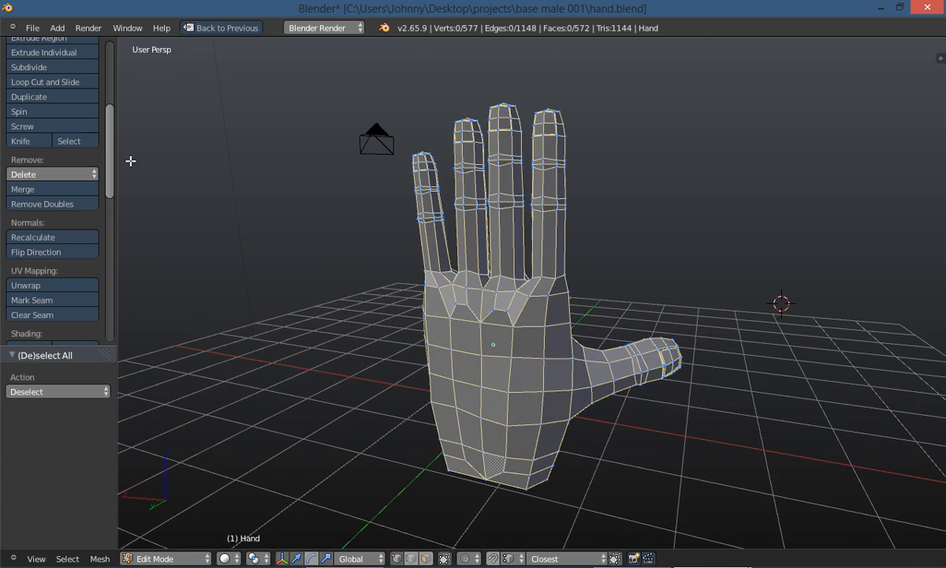
mouse_move(190, 177)
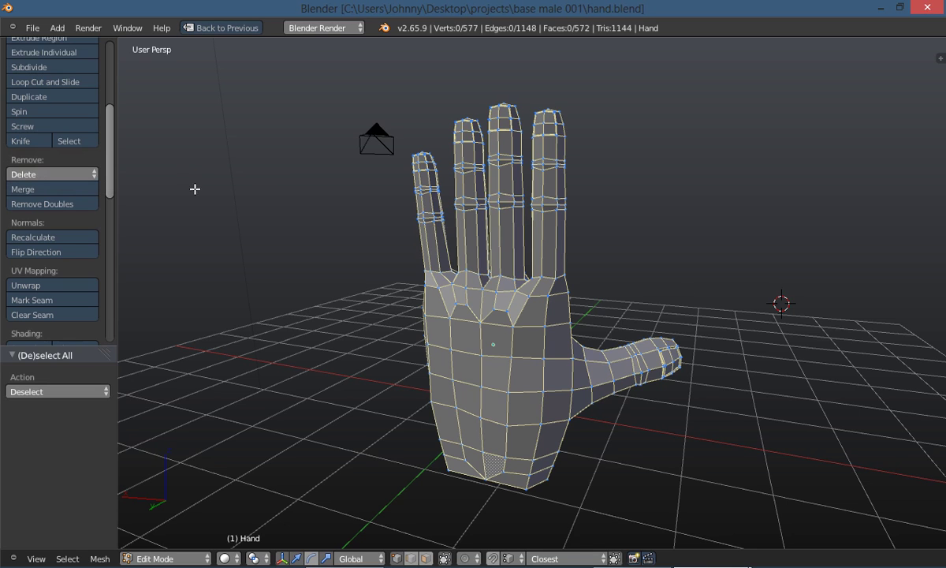
mouse_move(375, 306)
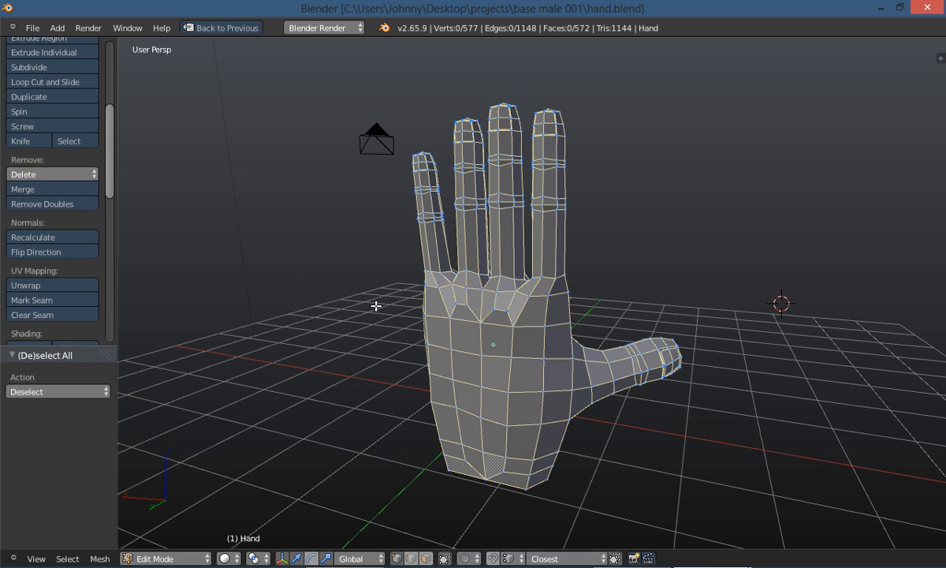
Step: Load Base mesh tut.blend from the recent files list
click(31, 28)
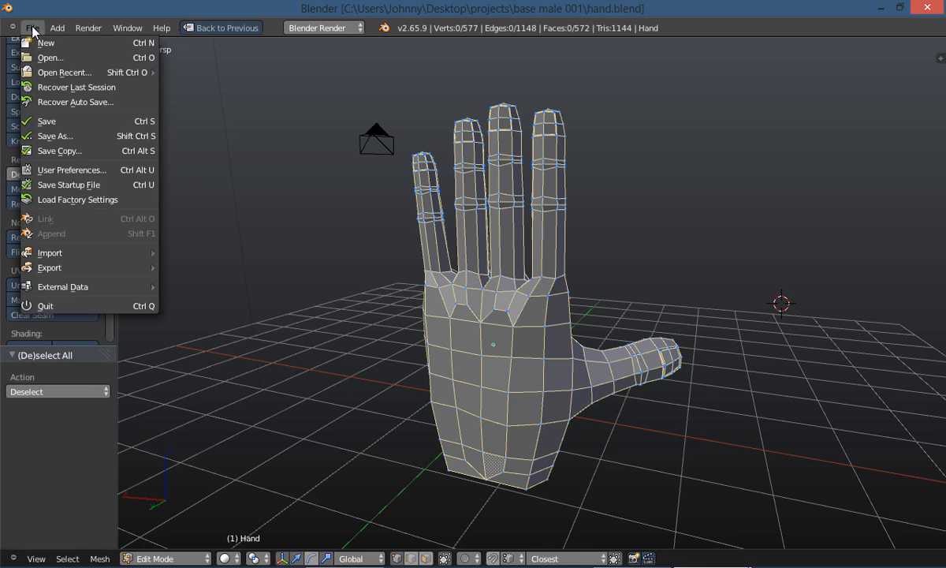
mouse_move(50, 57)
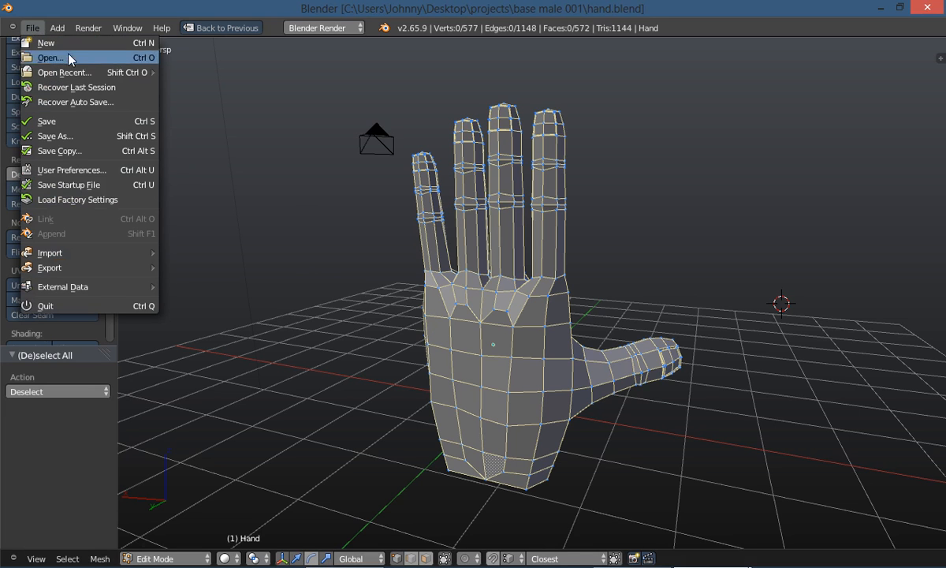
mouse_move(65, 72)
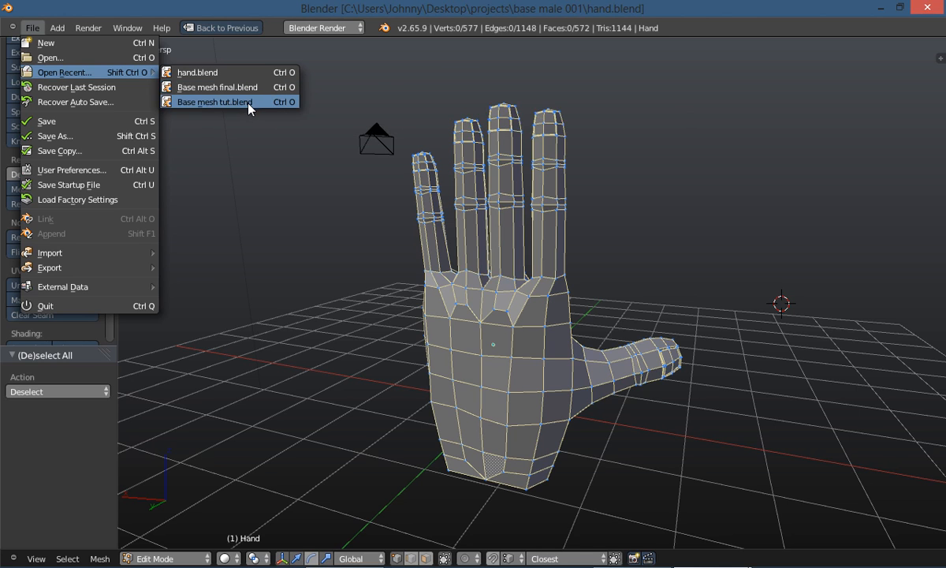
click(214, 101)
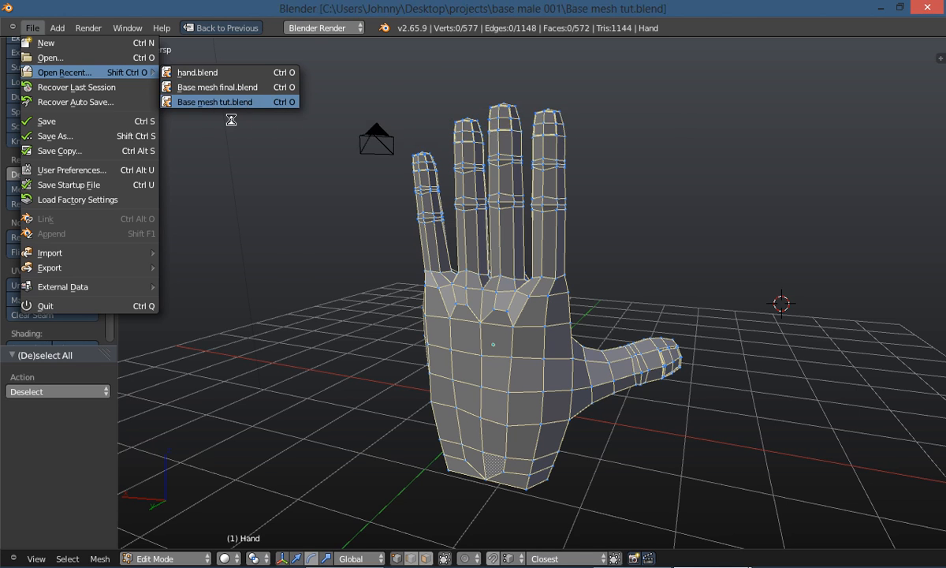
click(214, 101)
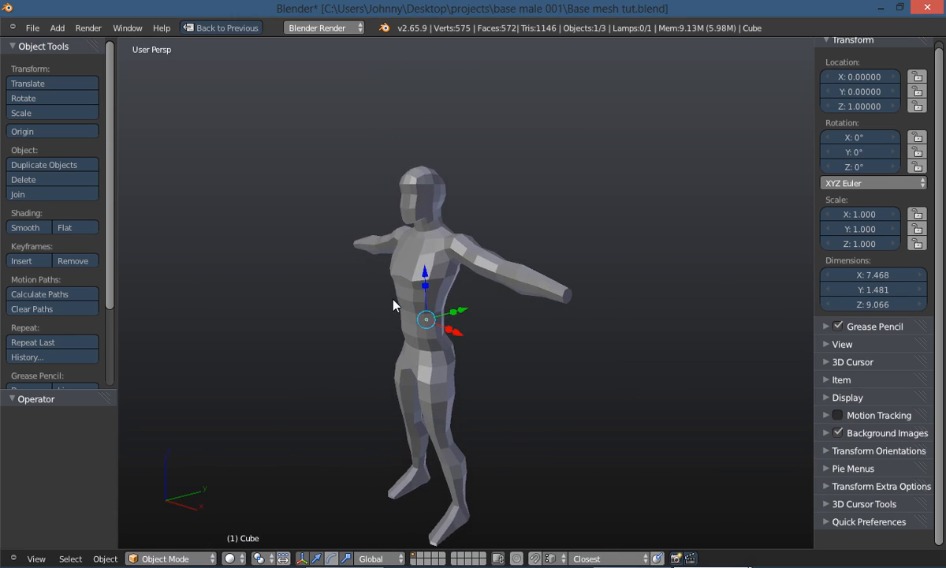
mouse_move(394, 317)
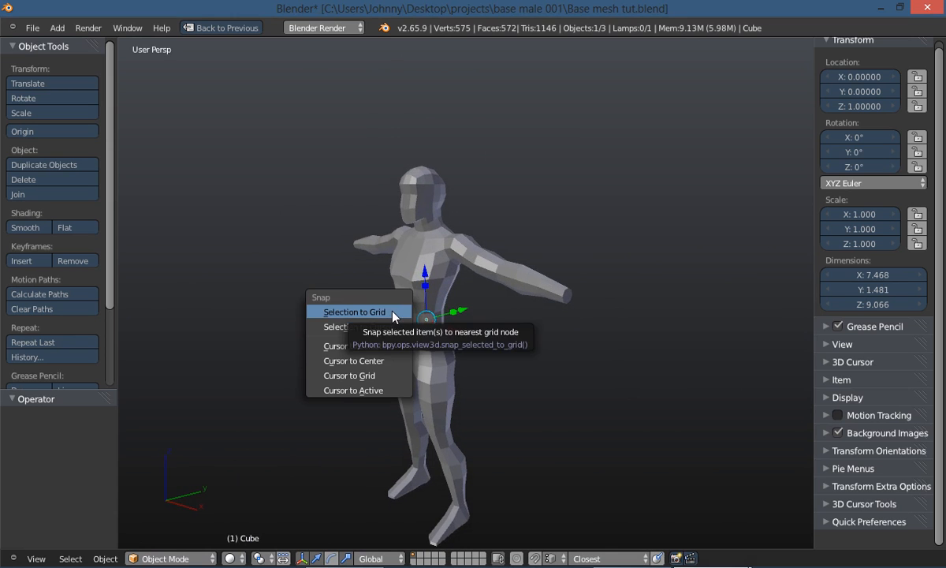
Step: Snap the 3D cursor to centre, enter edit mode and snap the cursor to the wrist vertices
click(354, 359)
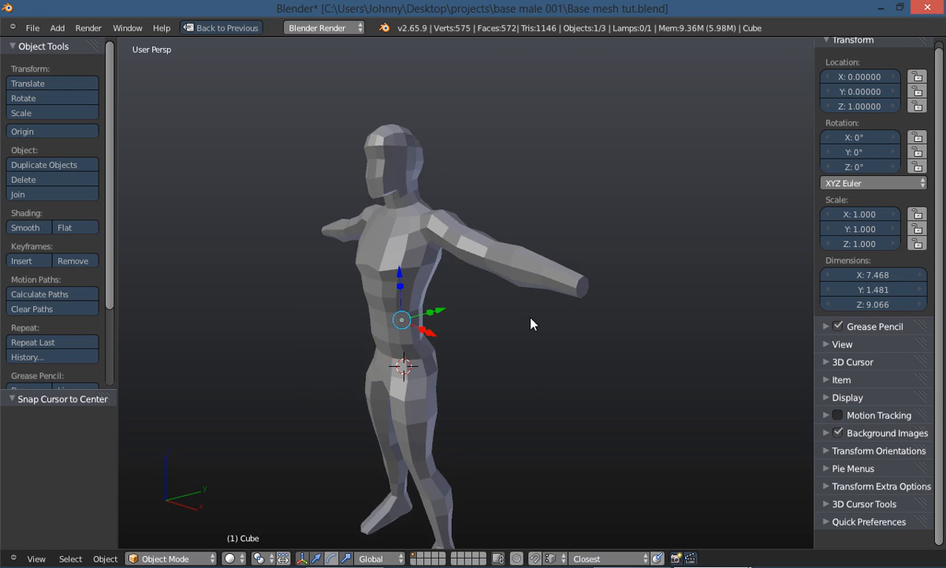
key(Tab)
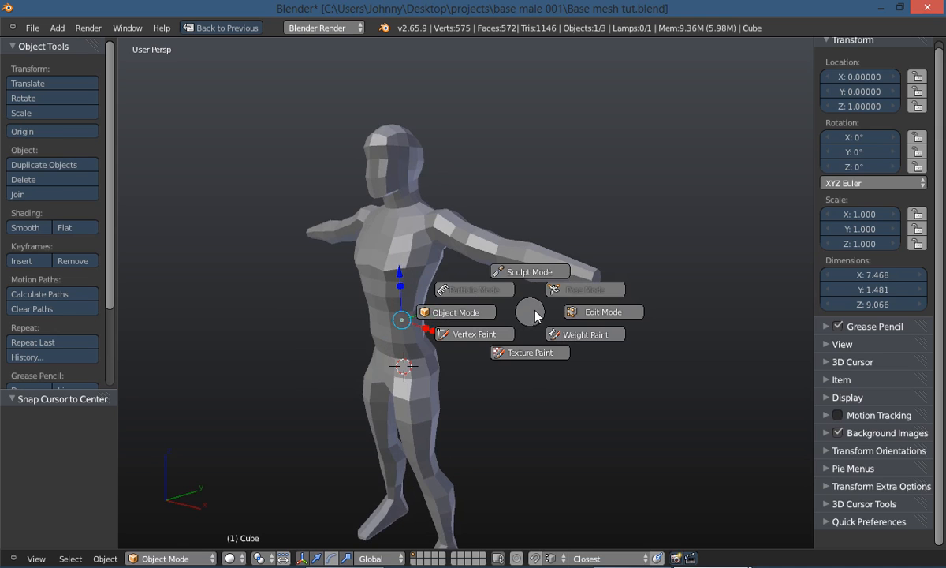
click(602, 312)
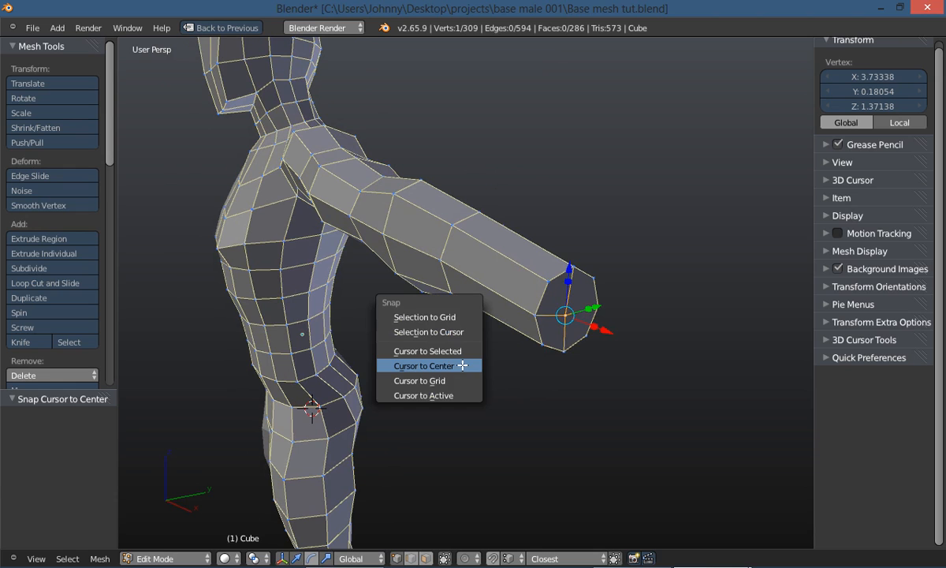
mouse_move(425, 366)
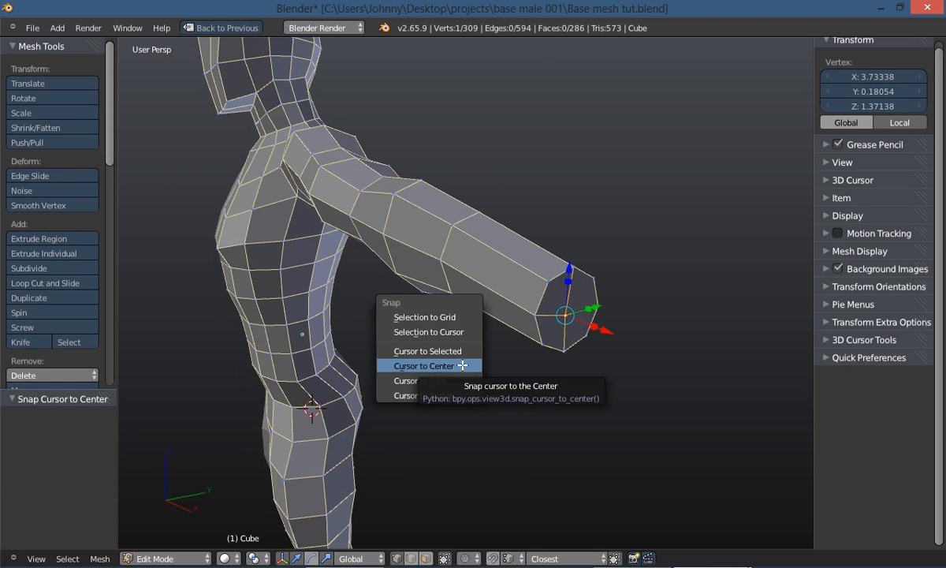
mouse_move(424, 350)
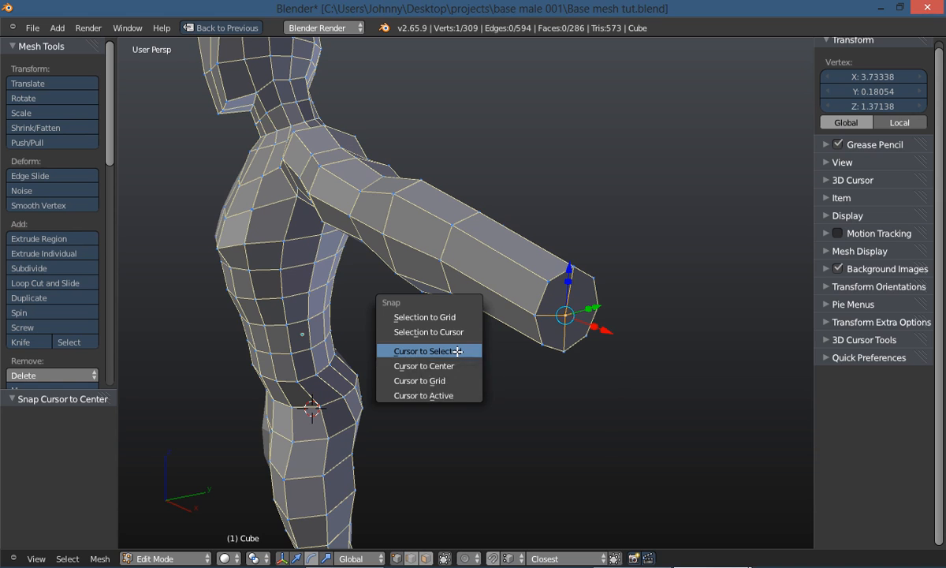
click(429, 351)
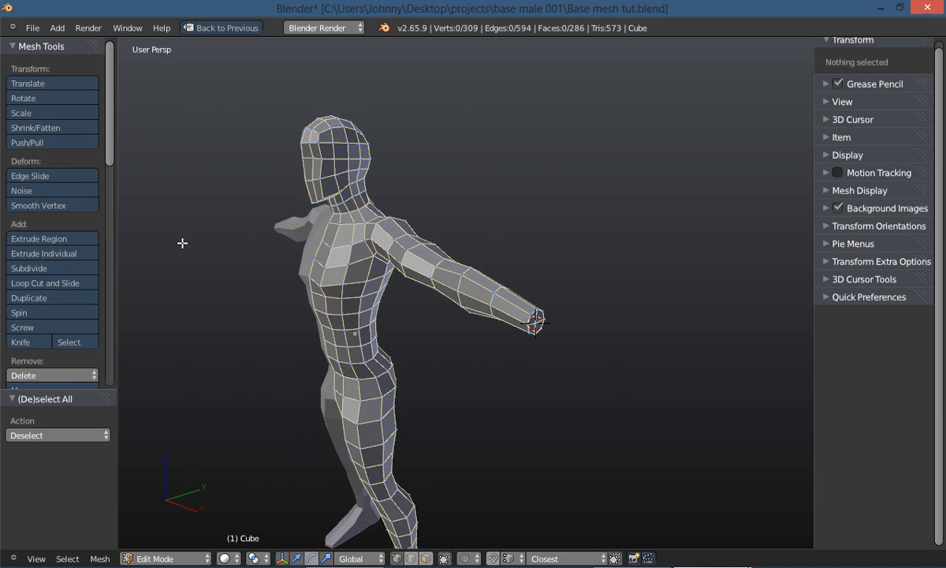
mouse_move(229, 258)
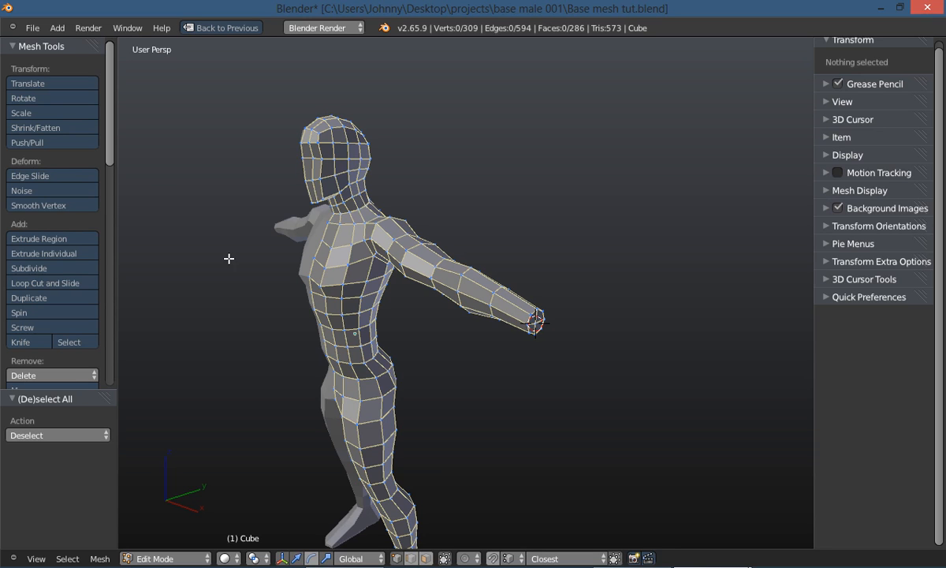
mouse_move(234, 250)
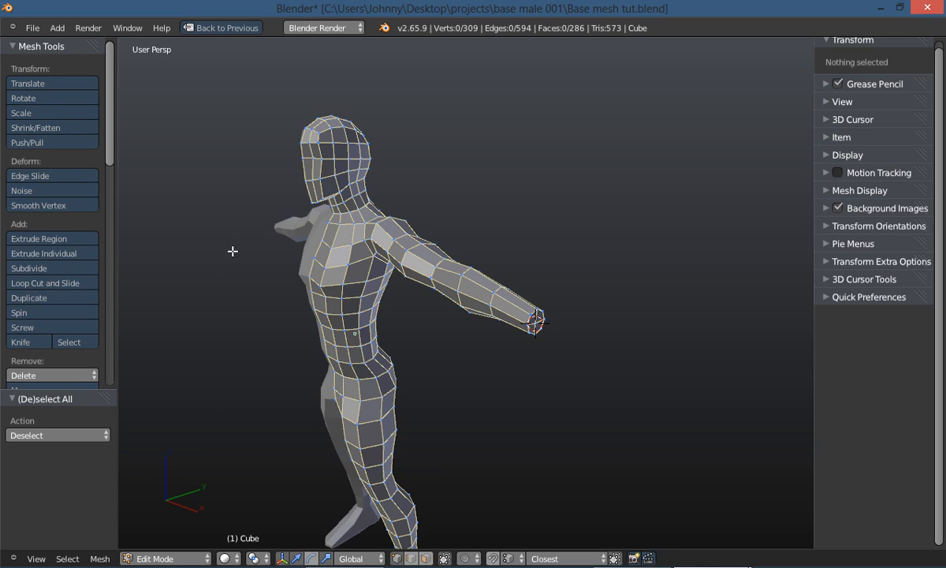
mouse_move(230, 262)
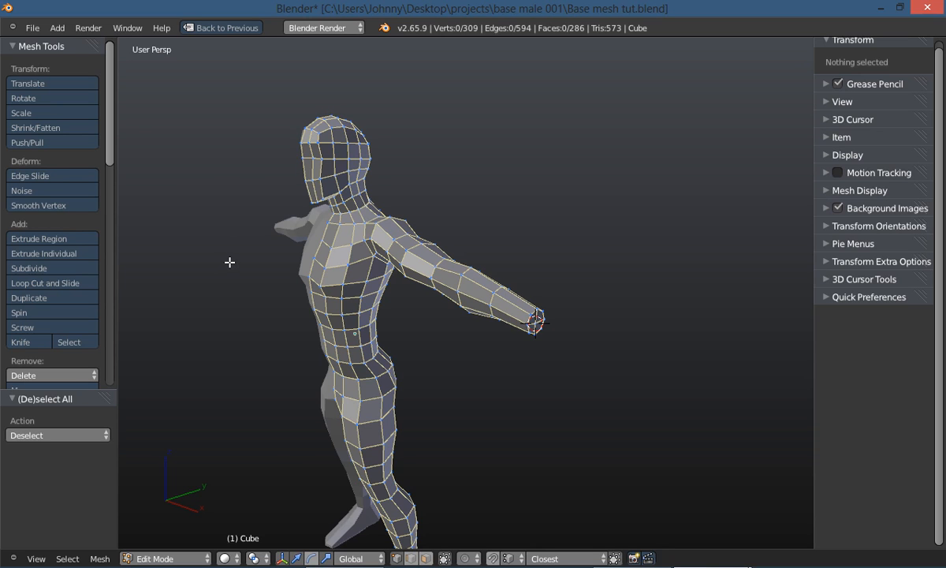
mouse_move(199, 240)
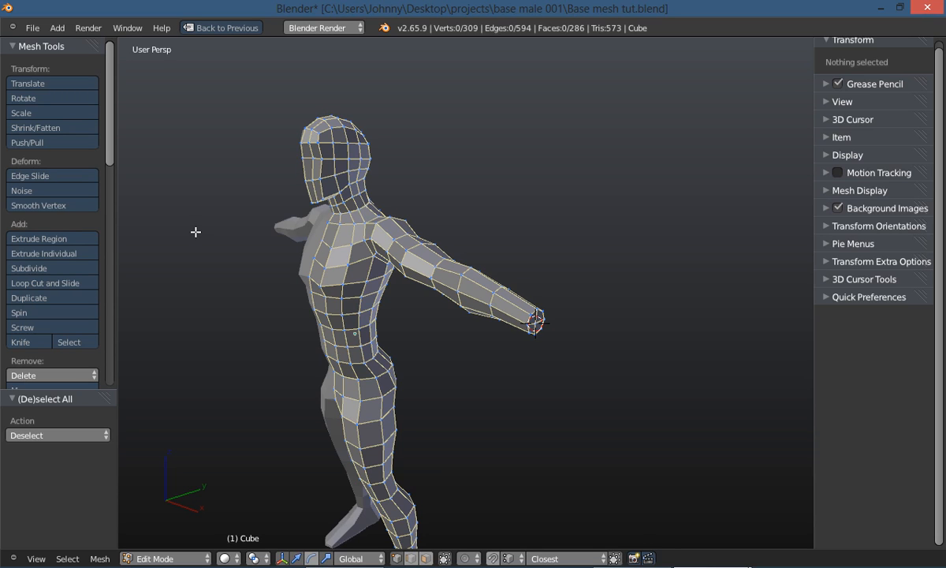
mouse_move(123, 101)
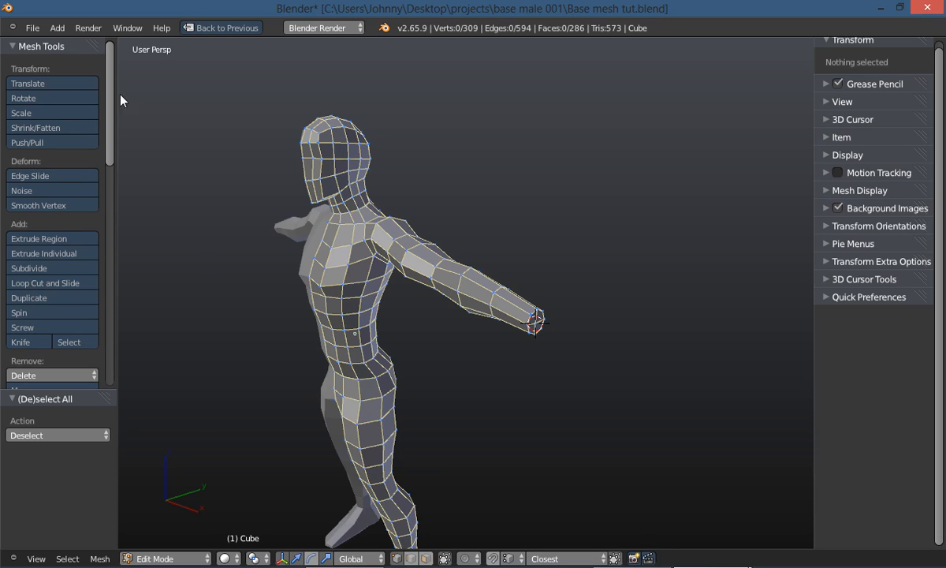
Step: Switch the body to object mode and start File > Append for the project's blend files
click(32, 29)
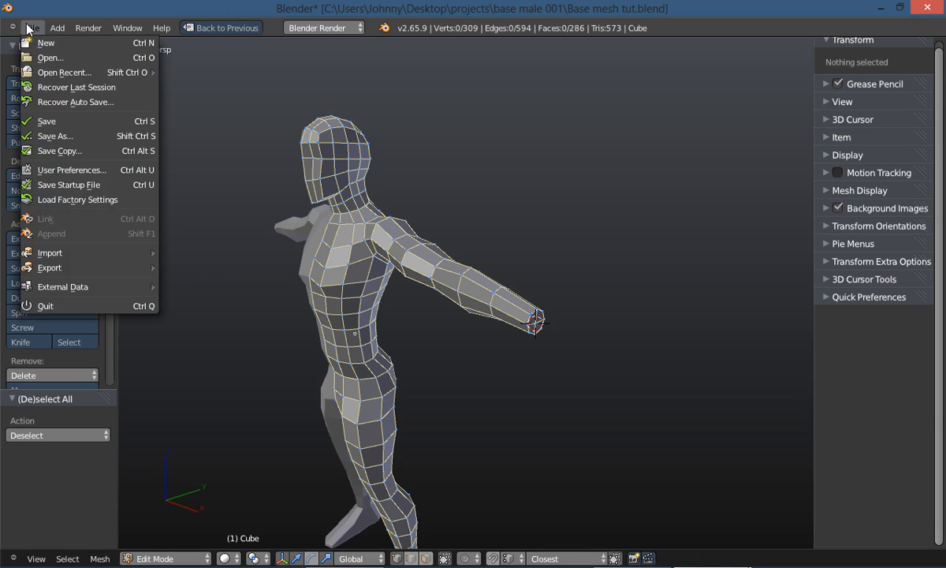
click(192, 328)
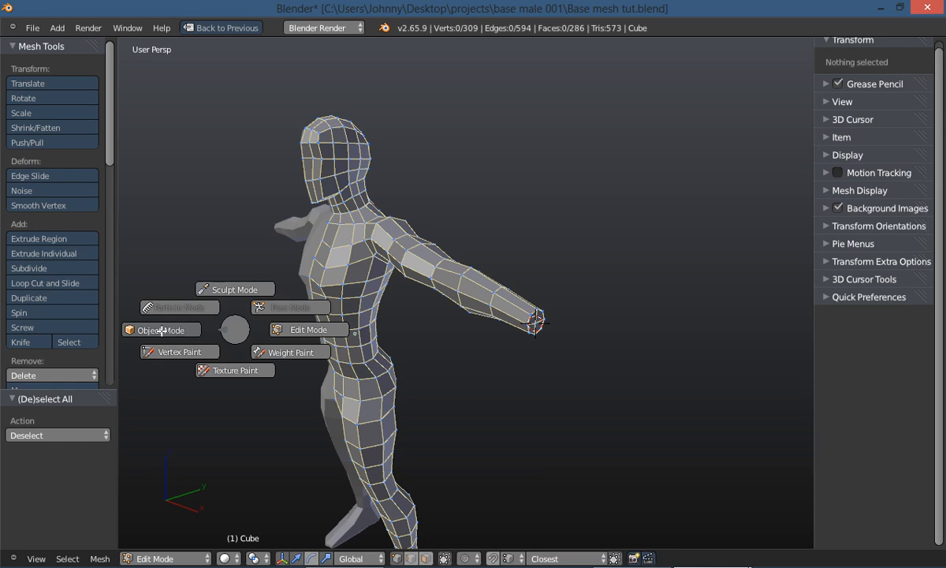
click(161, 329)
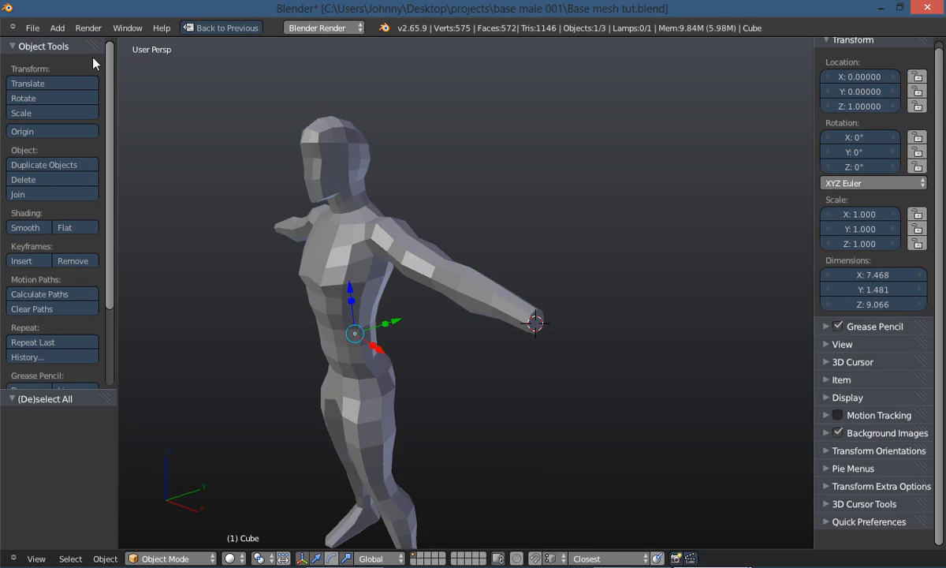
click(31, 29)
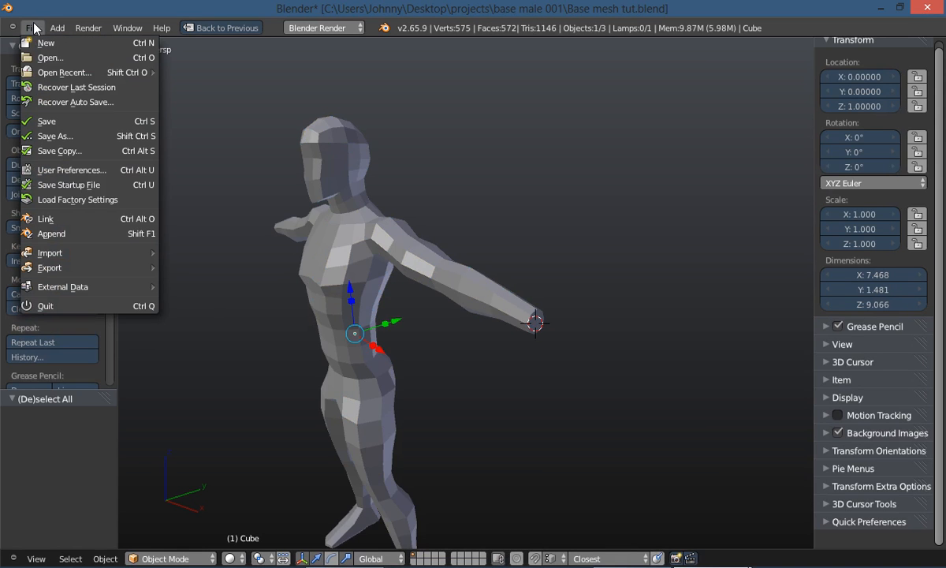
mouse_move(50, 233)
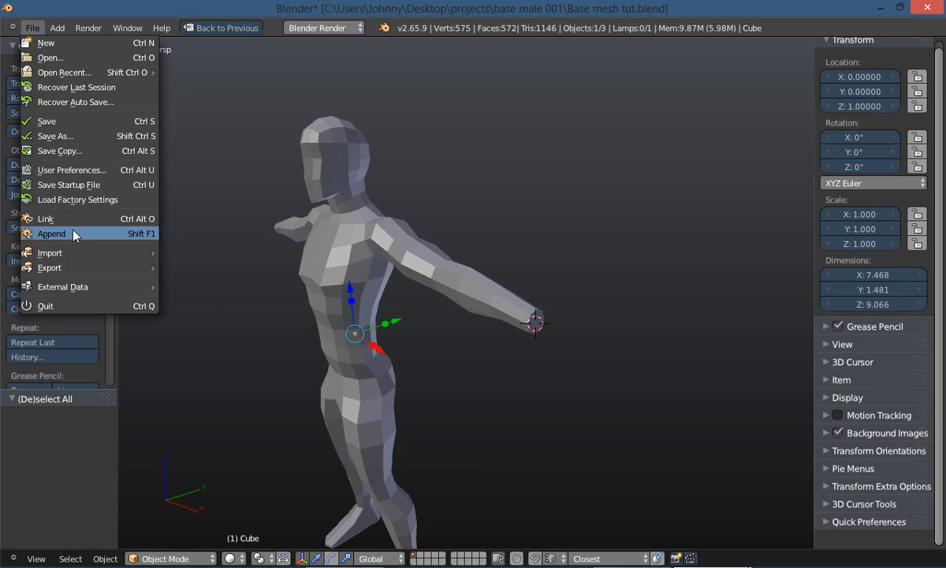
mouse_move(50, 234)
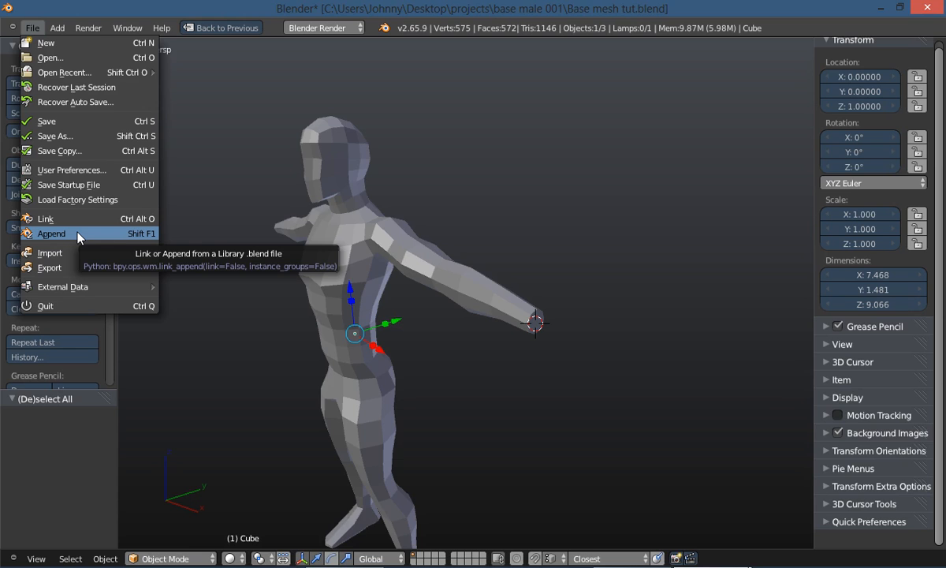
click(51, 234)
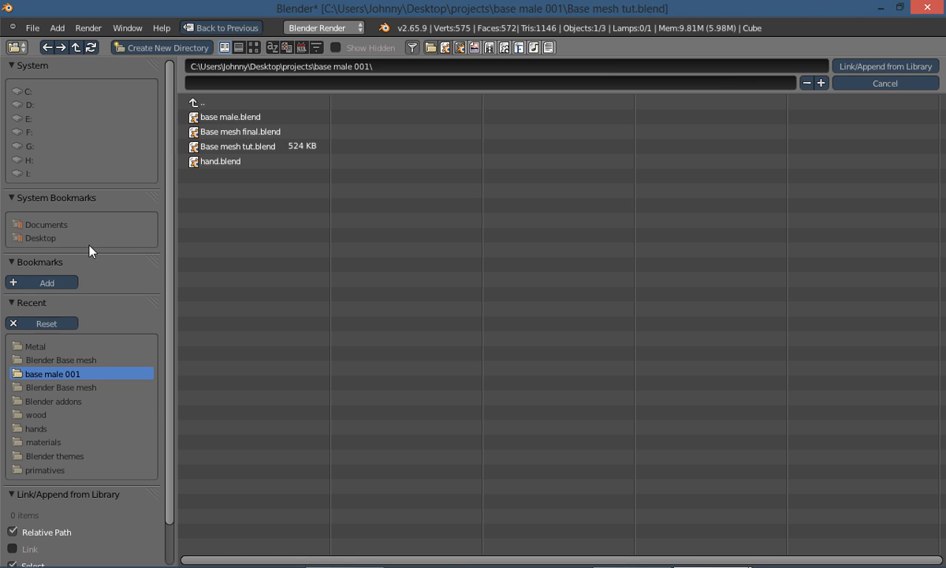
mouse_move(229, 212)
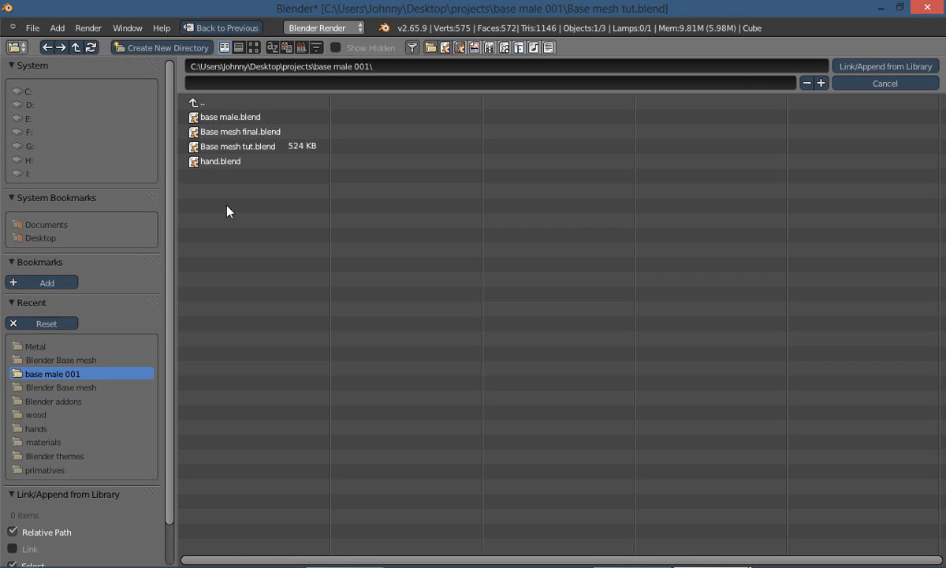
mouse_move(228, 212)
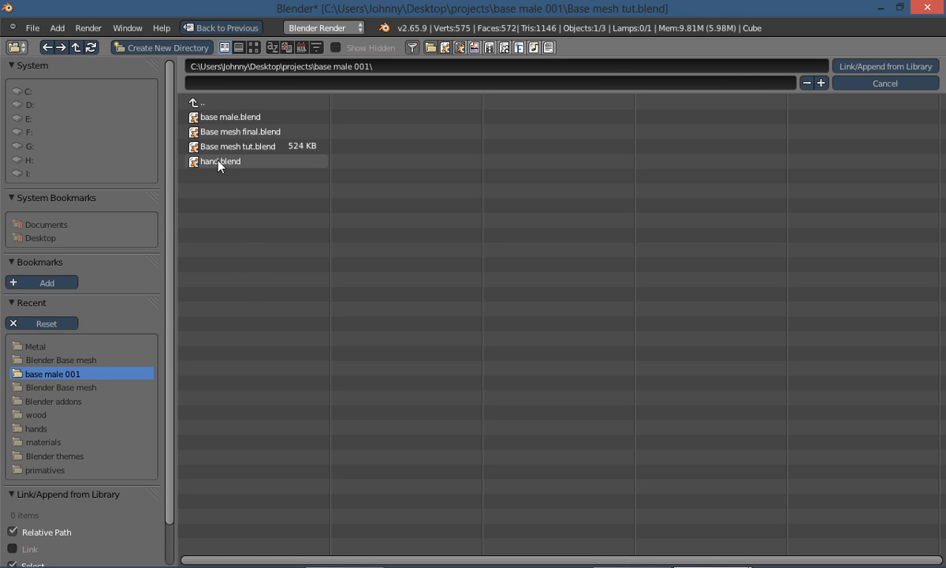
Step: Browse into hand.blend's Object folder and choose the Hand object
double_click(221, 160)
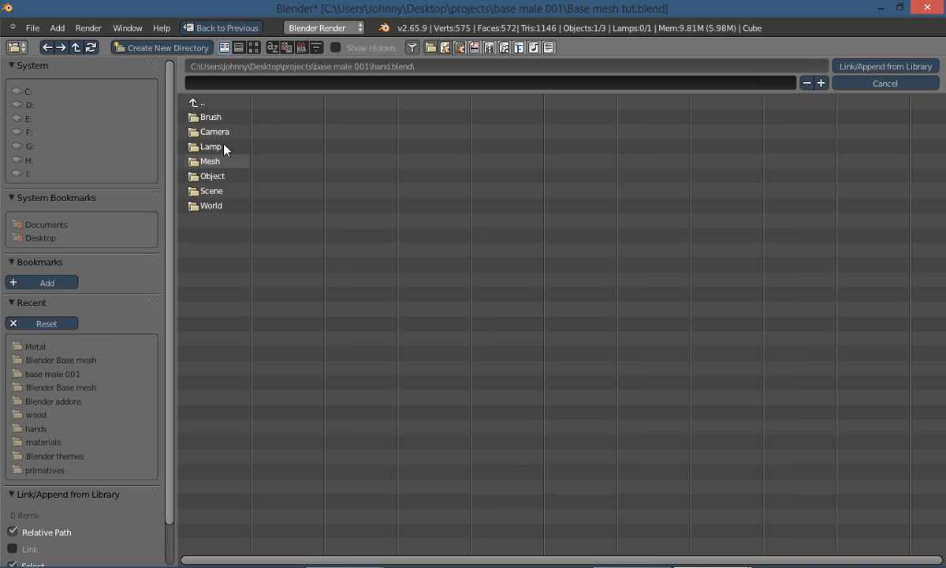
mouse_move(217, 147)
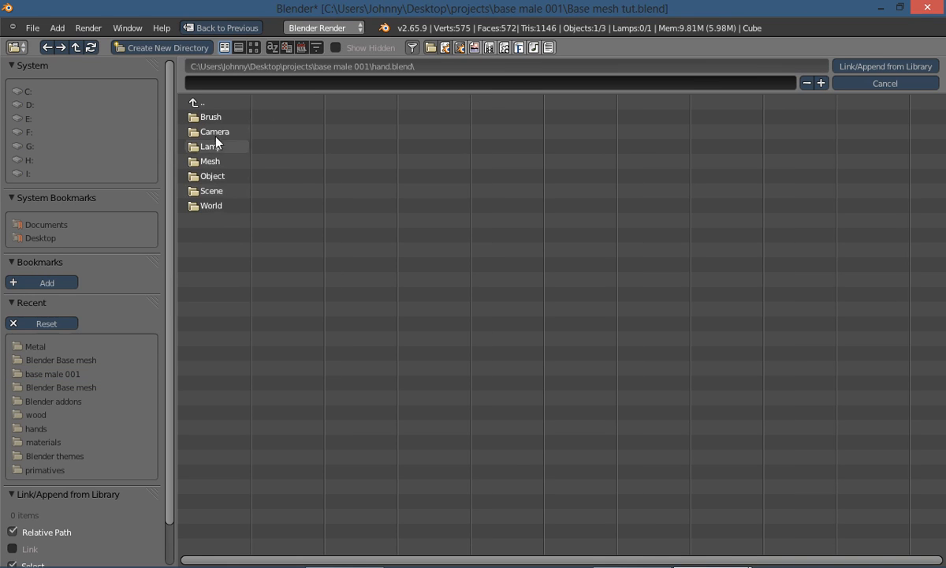
mouse_move(243, 175)
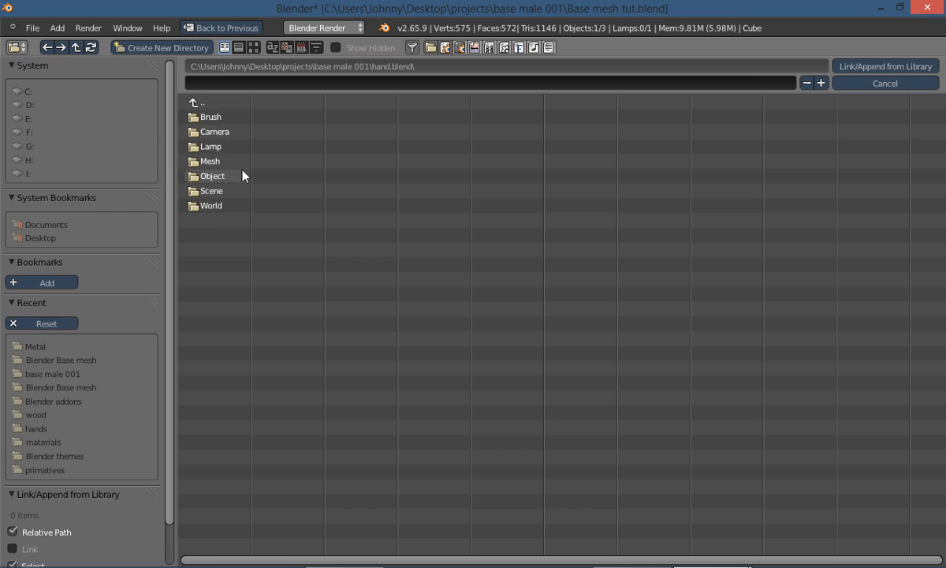
double_click(212, 177)
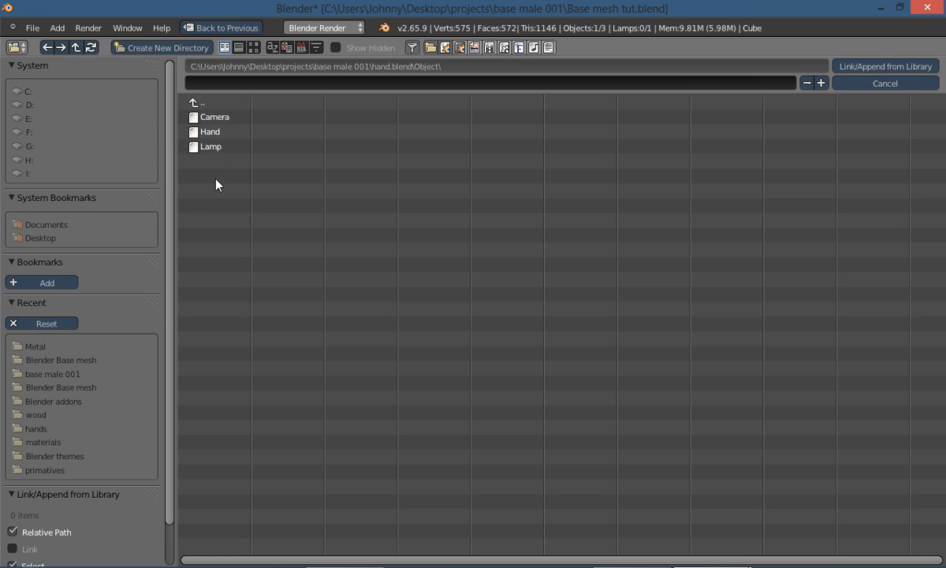
click(210, 132)
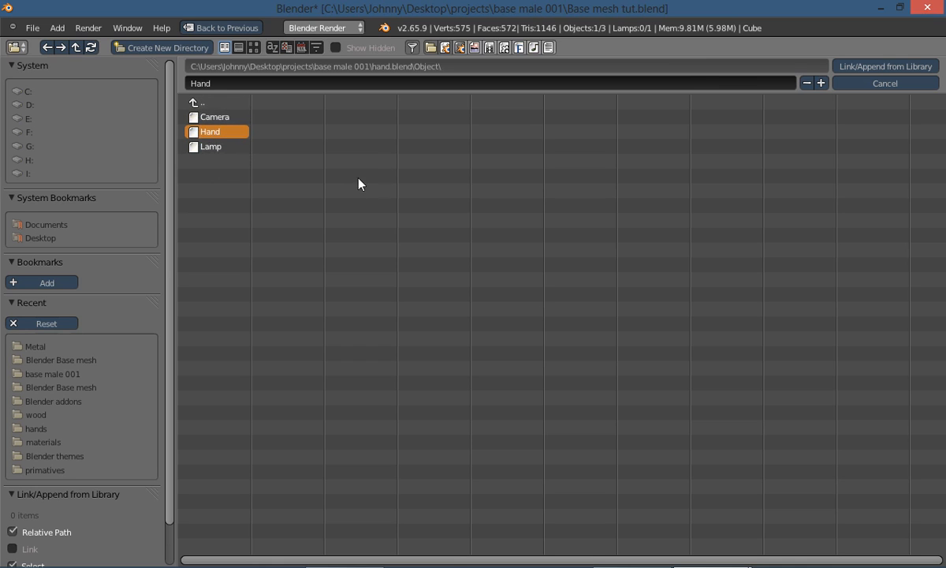
mouse_move(208, 193)
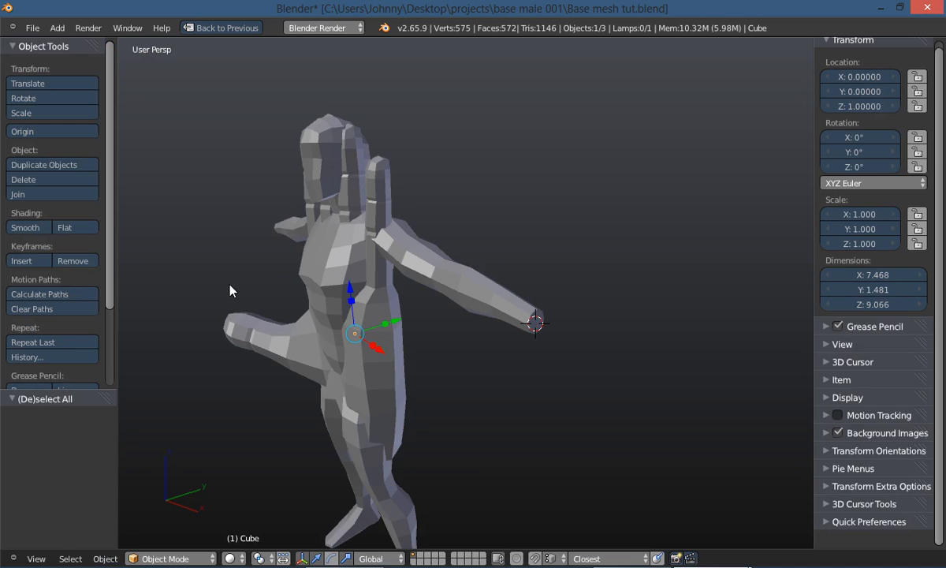
mouse_move(226, 301)
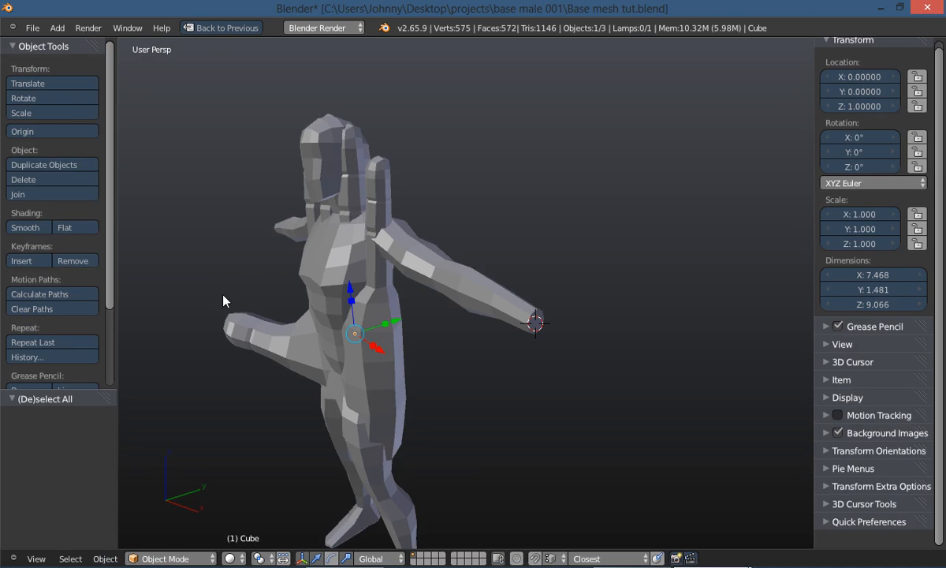
mouse_move(688, 331)
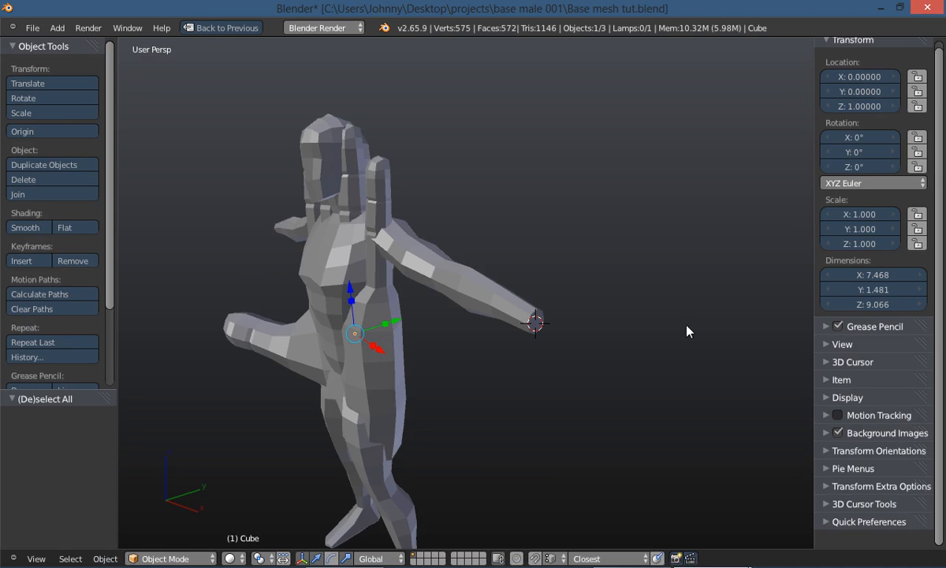
Step: Snap the 3D cursor to the wrist and append the Hand so it lands there
drag(691, 331, 544, 356)
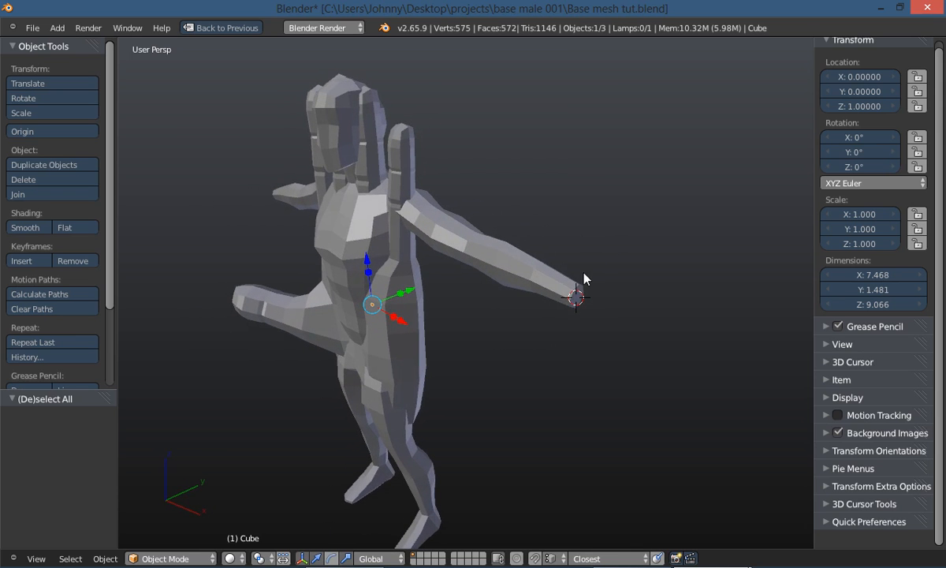
mouse_move(577, 296)
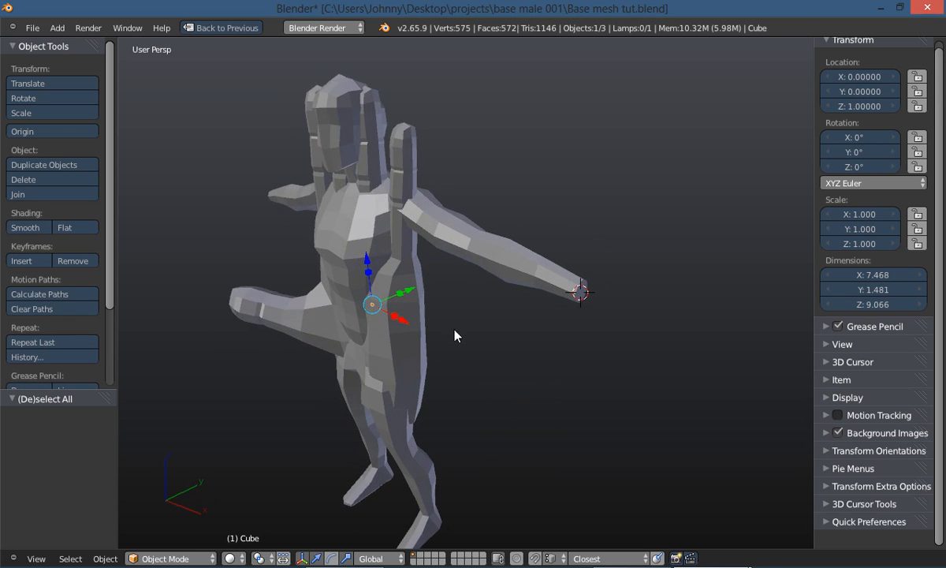
mouse_move(312, 345)
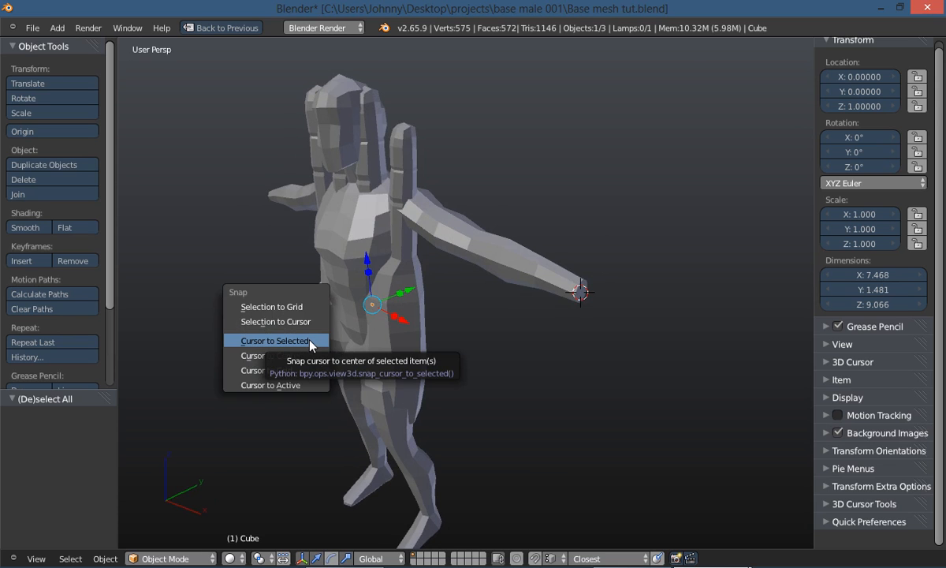
click(276, 322)
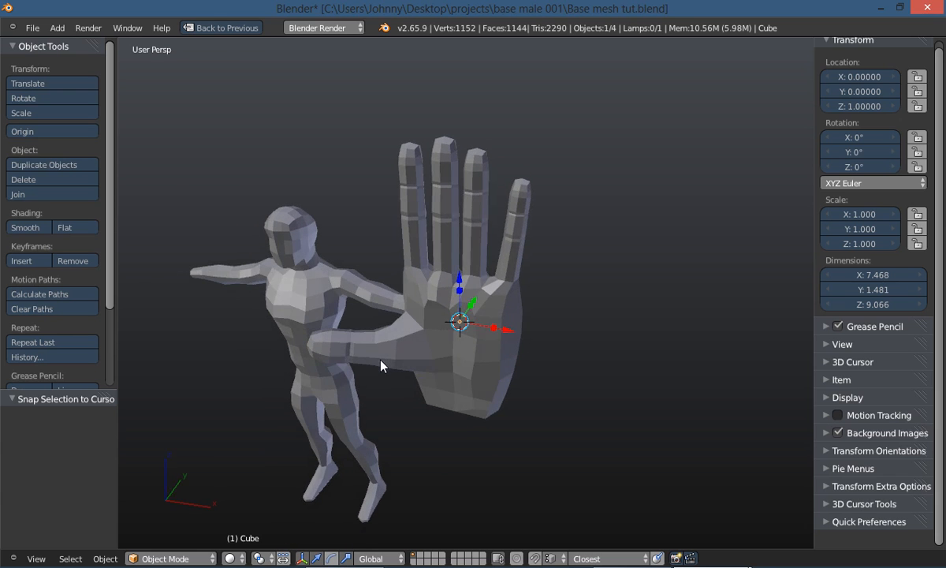
drag(381, 366, 344, 366)
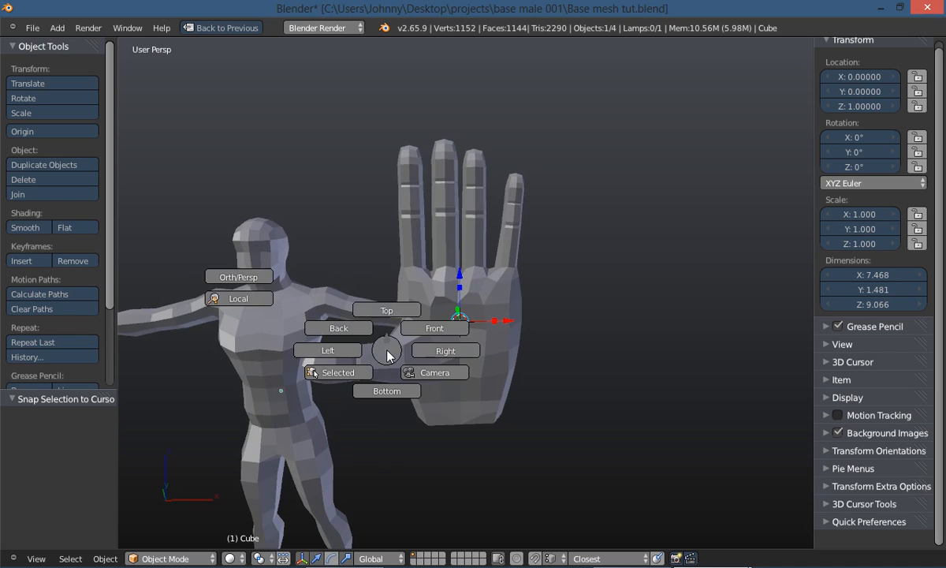
Step: From front view scale the hand down, rotate it flat and slide it along X to the wrist
click(436, 326)
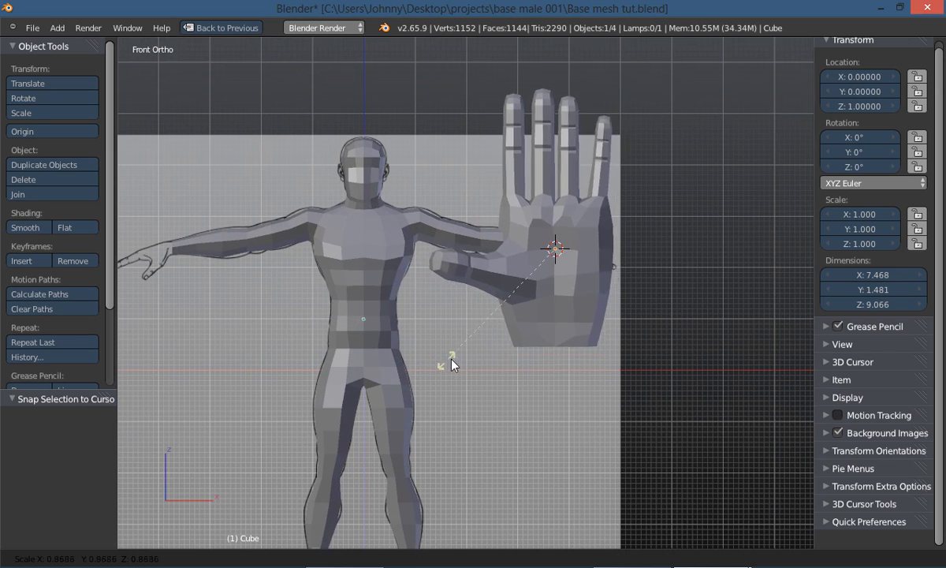
mouse_move(508, 330)
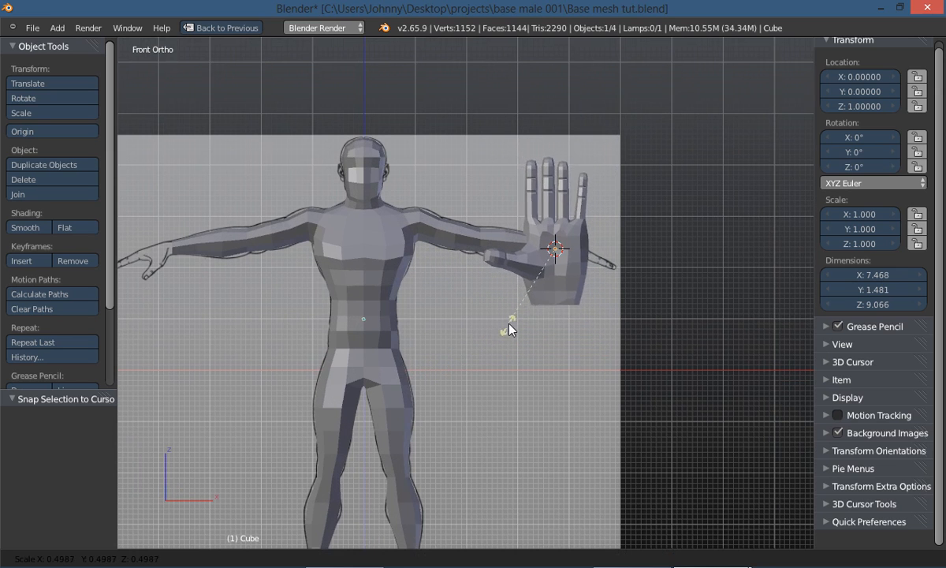
mouse_move(541, 306)
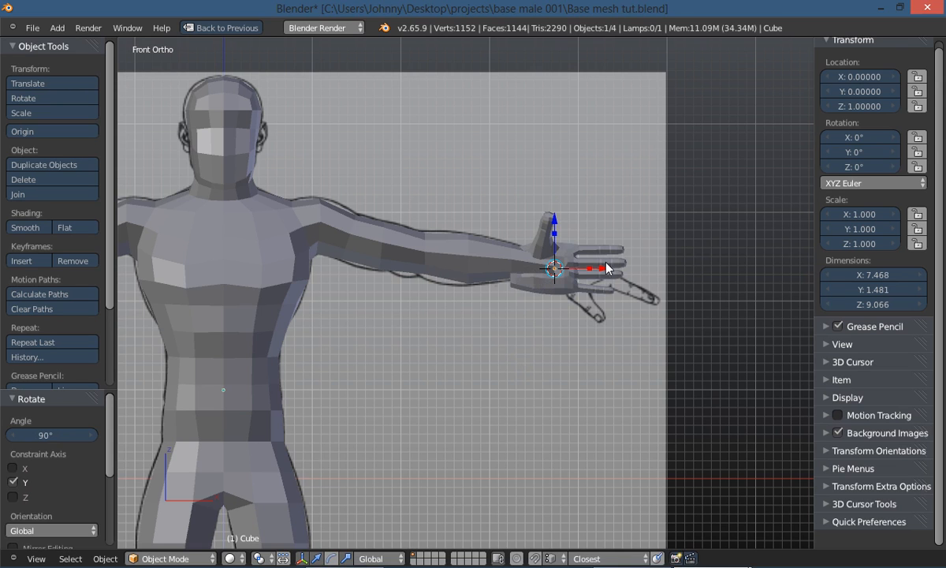
drag(608, 269, 650, 276)
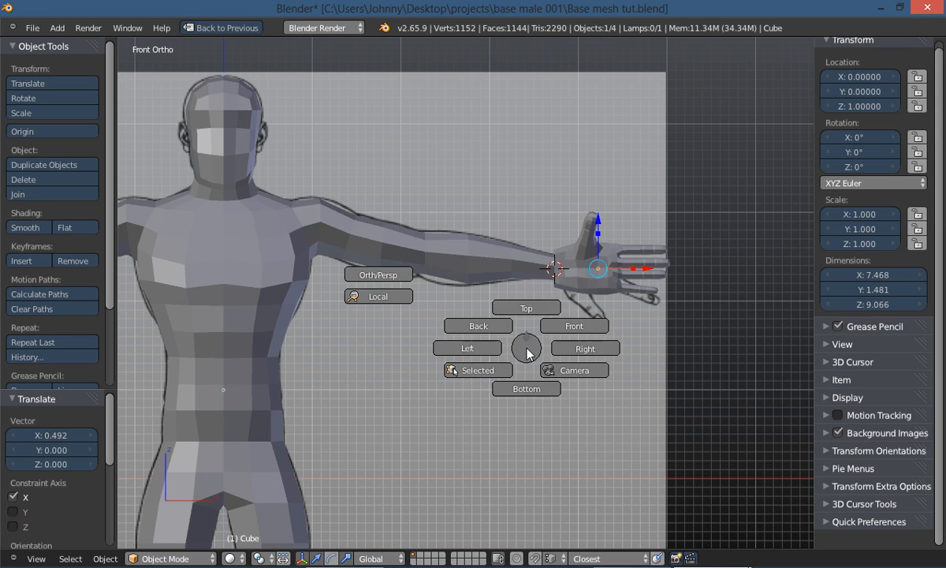
click(527, 308)
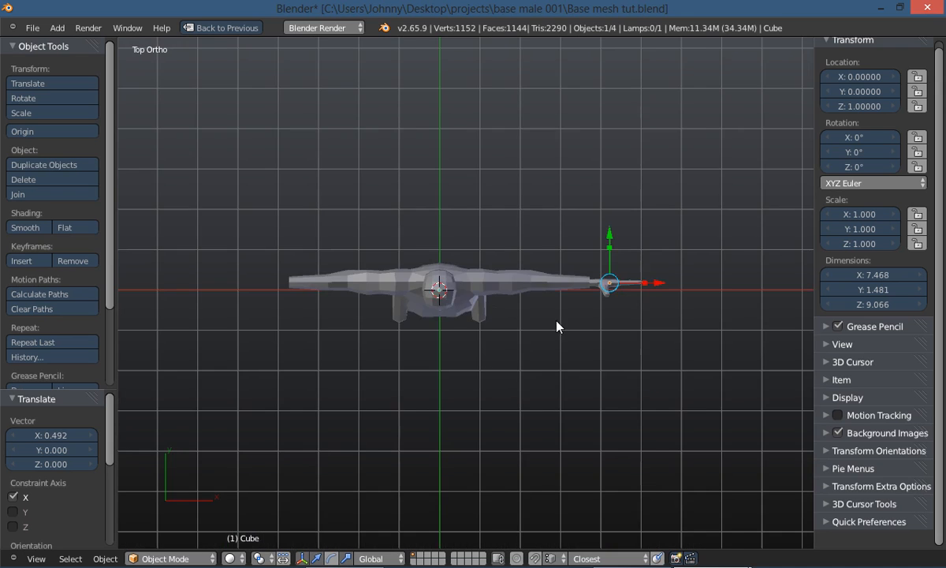
Step: Zoom in on the hand from top view and rotate it 90 degrees about the X axis
scroll(up, 3)
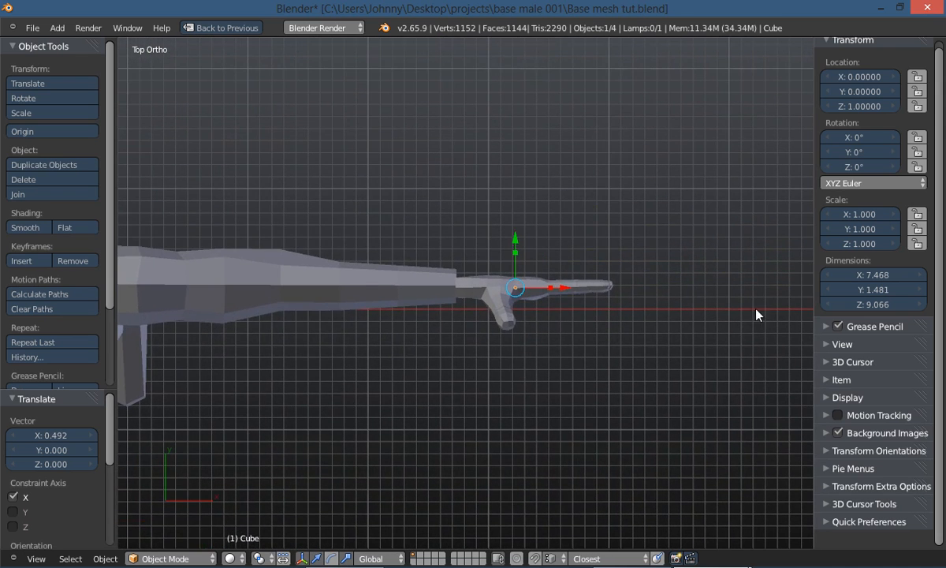
mouse_move(586, 344)
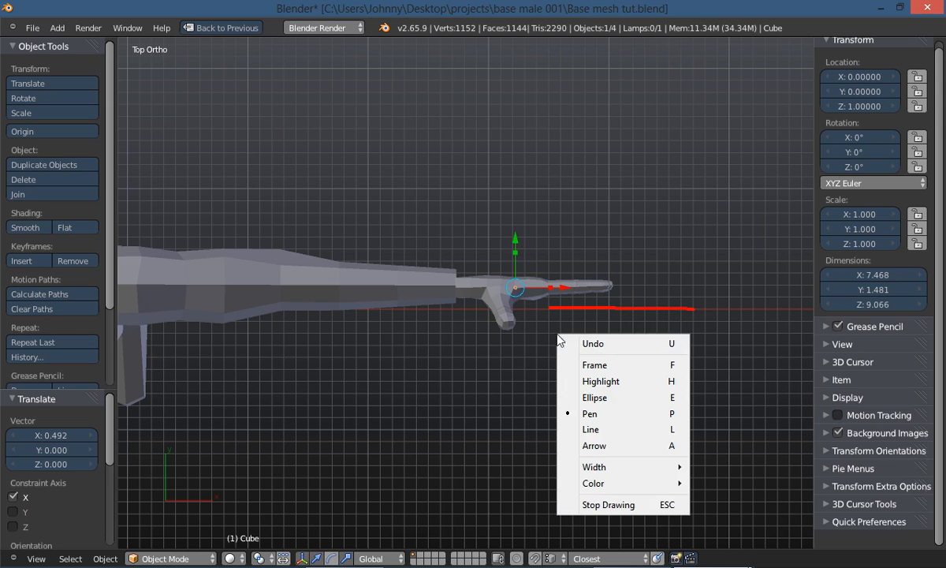
mouse_move(521, 369)
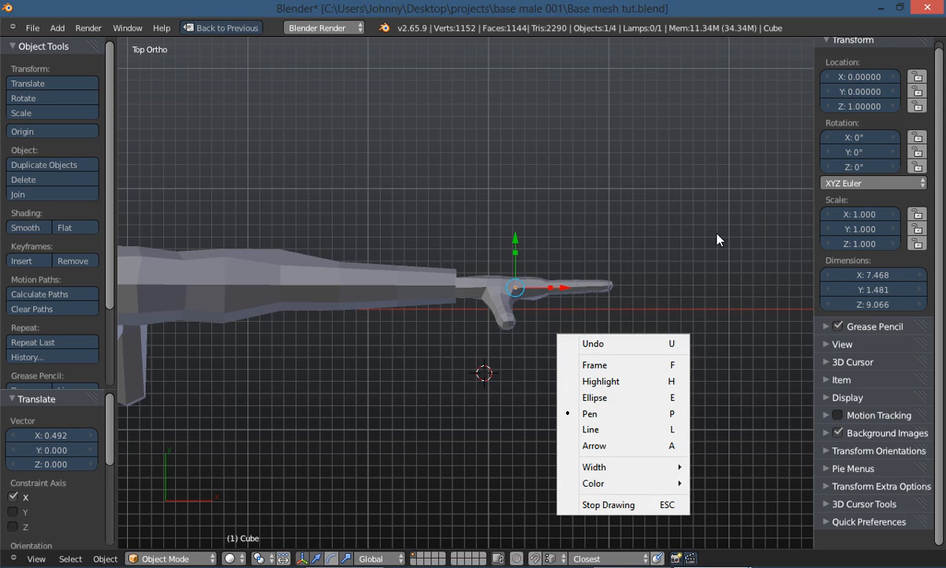
mouse_move(693, 254)
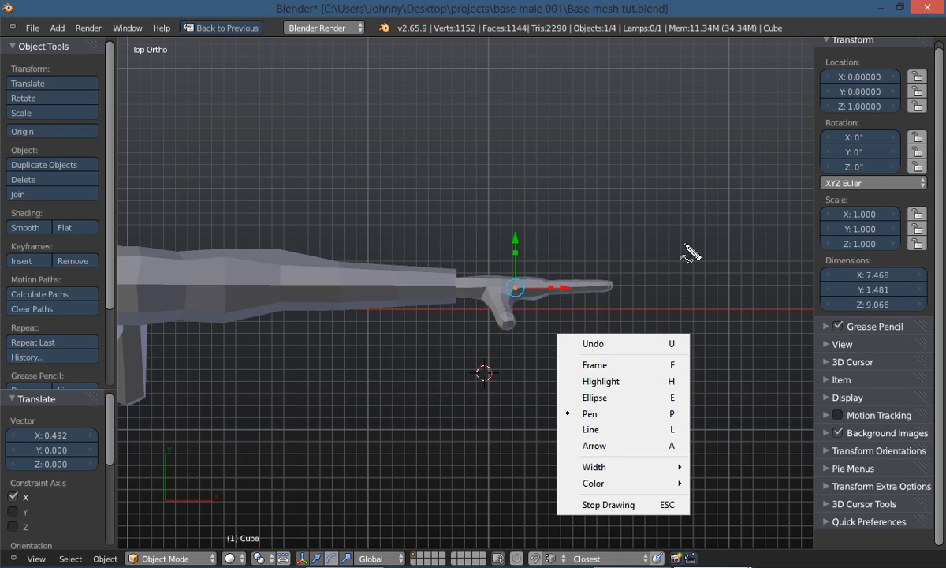
mouse_move(647, 277)
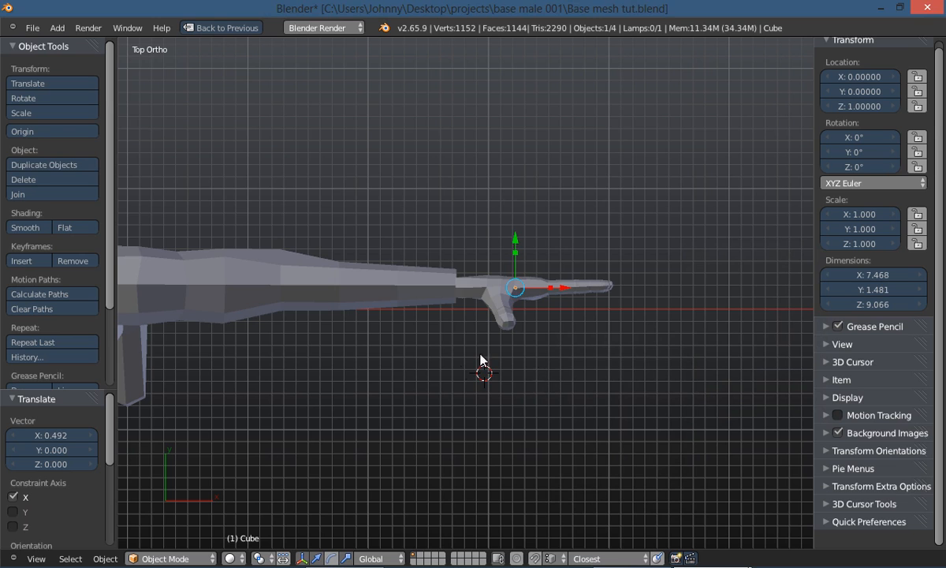
mouse_move(577, 297)
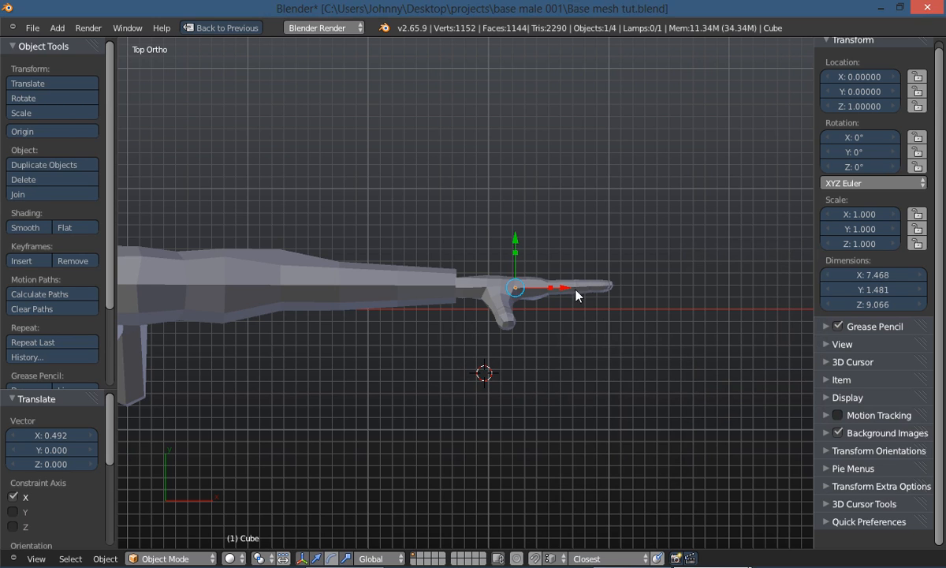
mouse_move(516, 348)
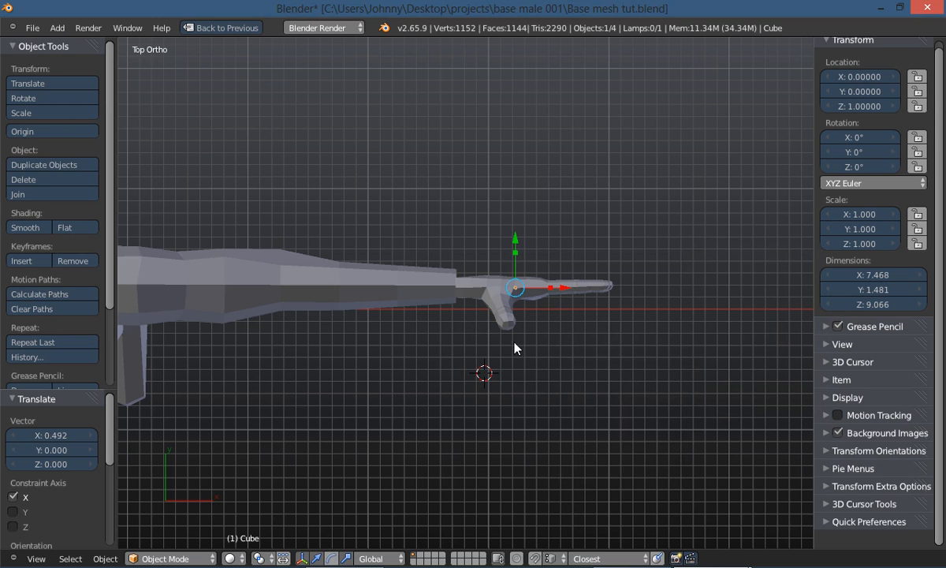
mouse_move(536, 342)
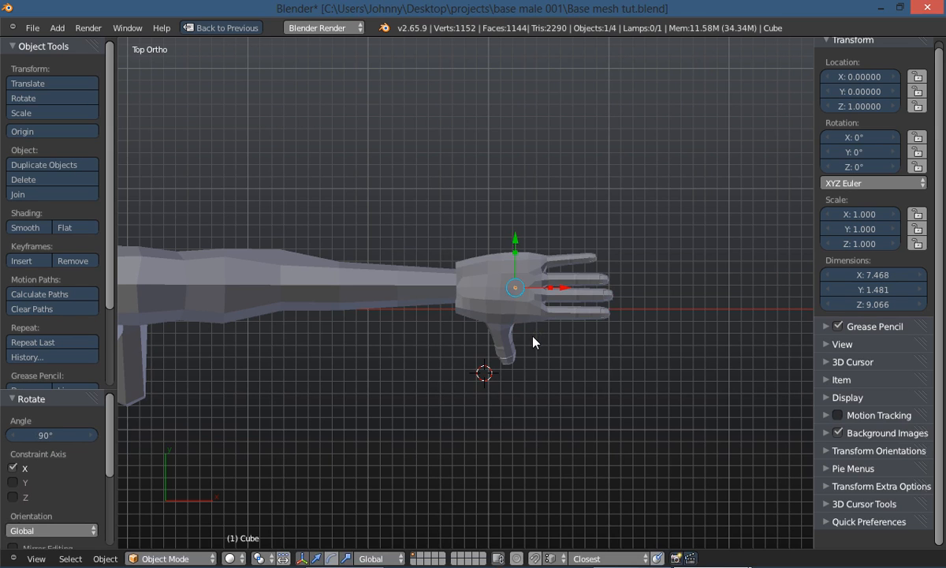
mouse_move(440, 366)
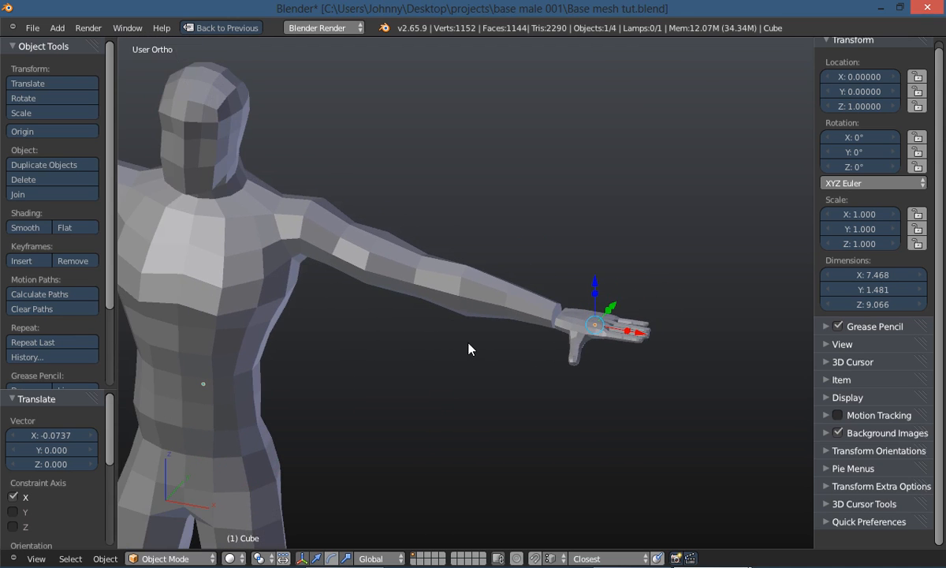
mouse_move(439, 341)
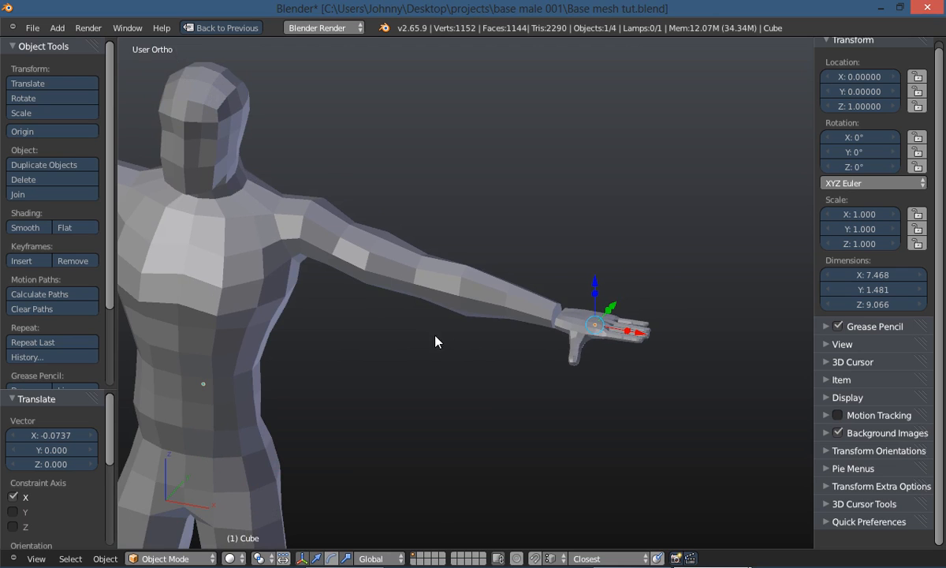
mouse_move(354, 257)
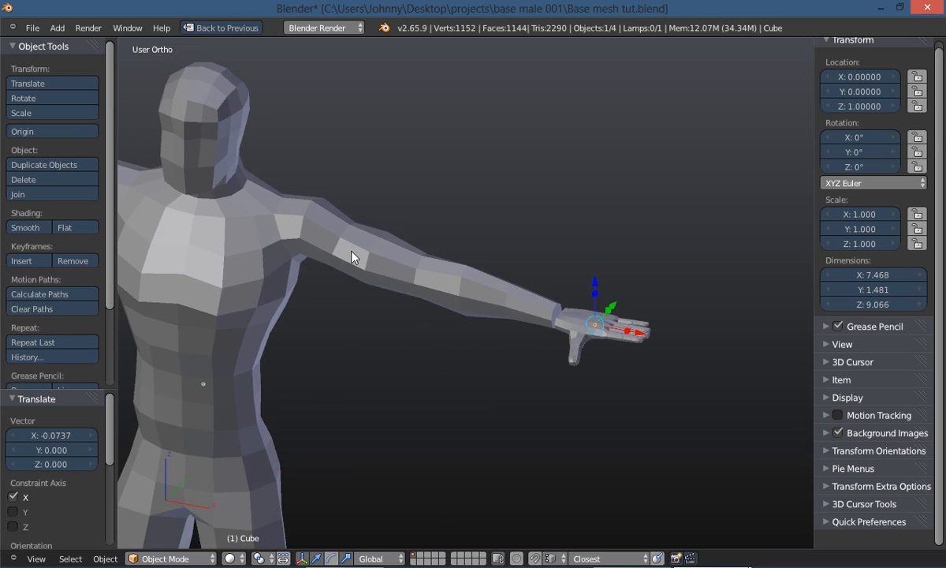
Step: Select the hand and body together and join them into one object with Ctrl+J
click(334, 356)
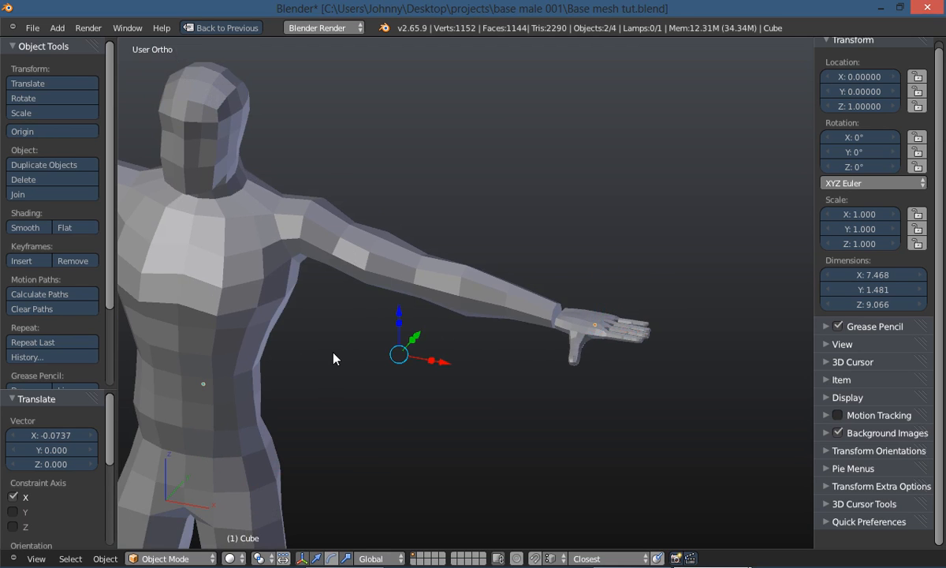
mouse_move(297, 299)
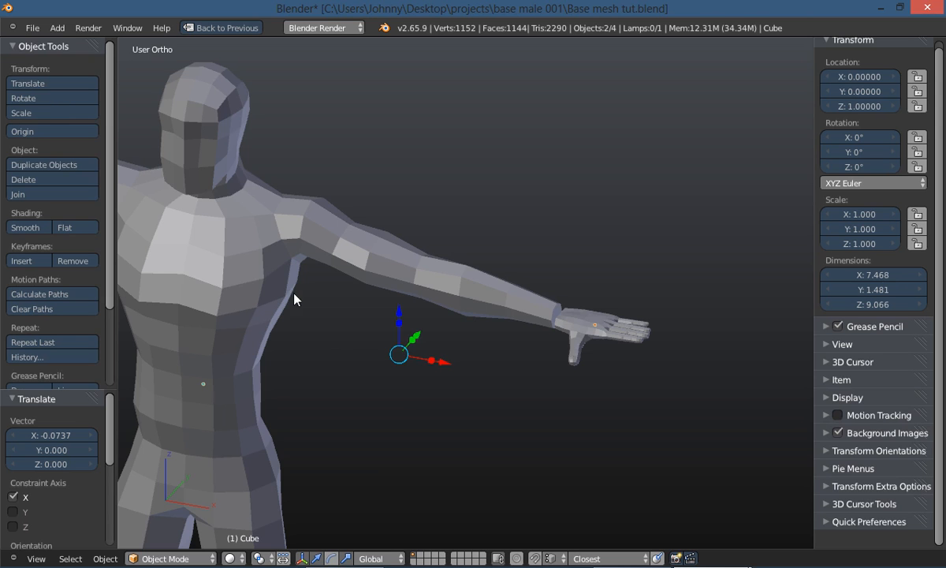
mouse_move(34, 196)
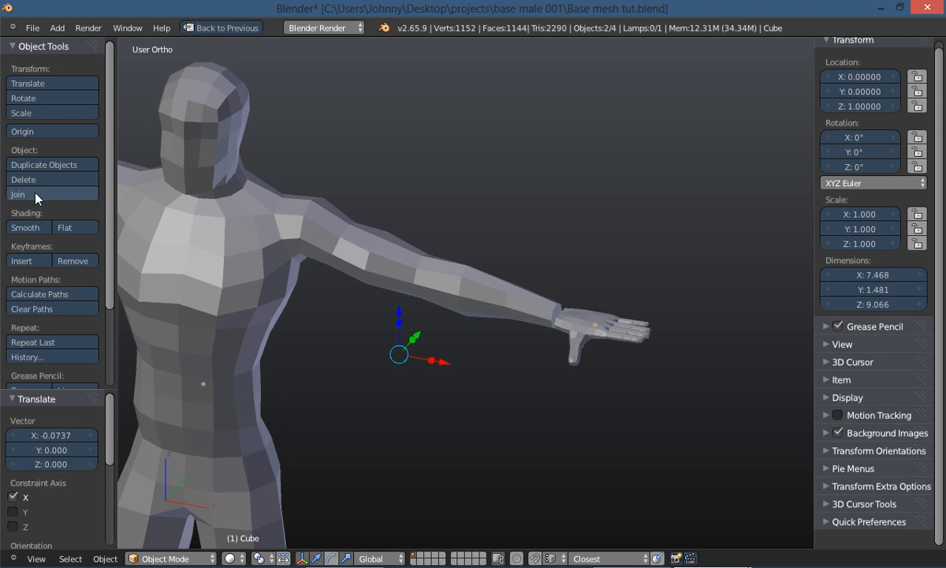
click(17, 194)
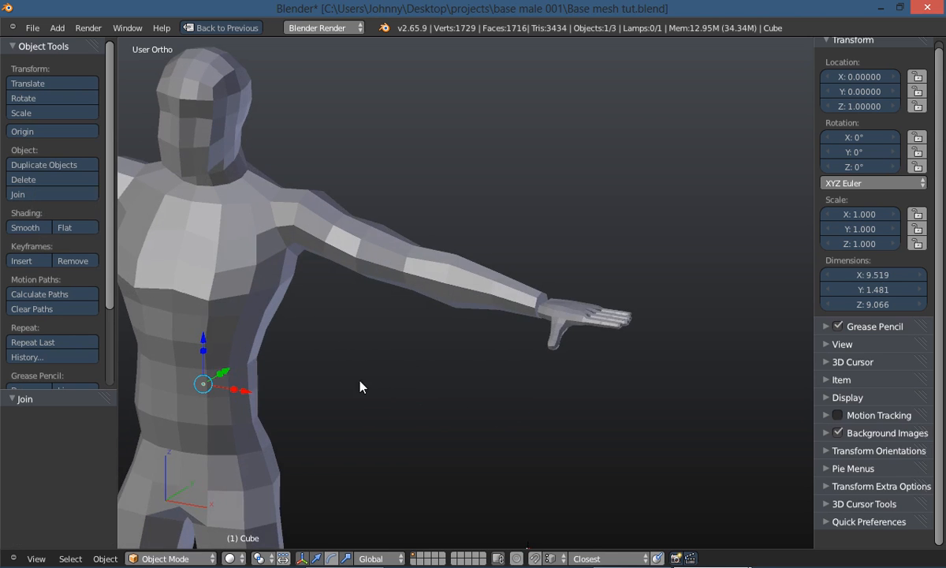
drag(361, 387, 426, 376)
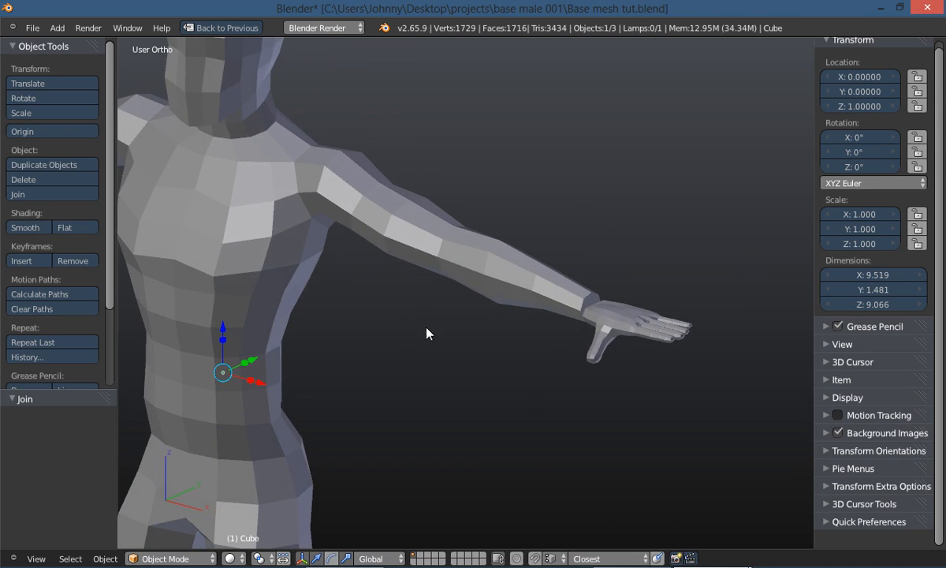
Step: Enter edit mode on the joined mesh and zoom in on the forearm and hand
key(Tab)
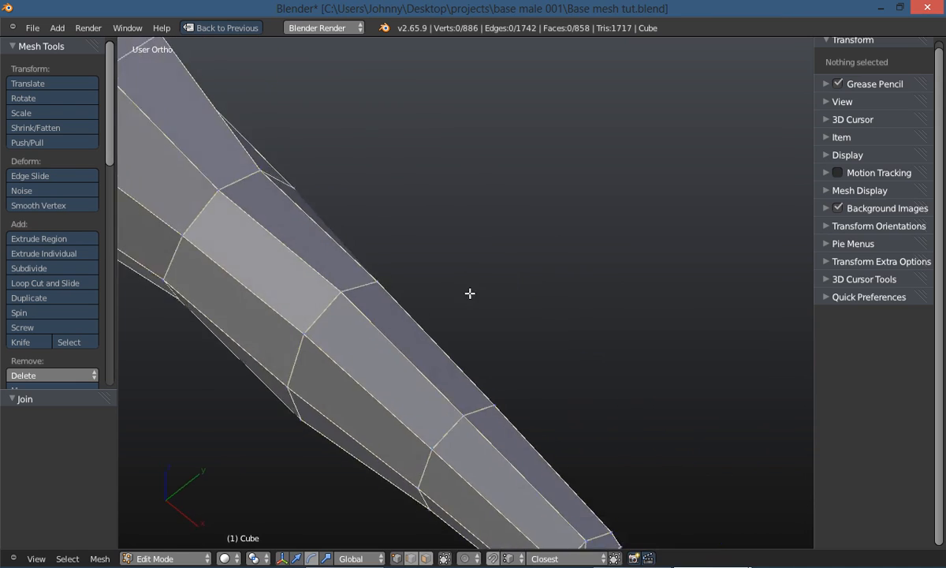
click(592, 429)
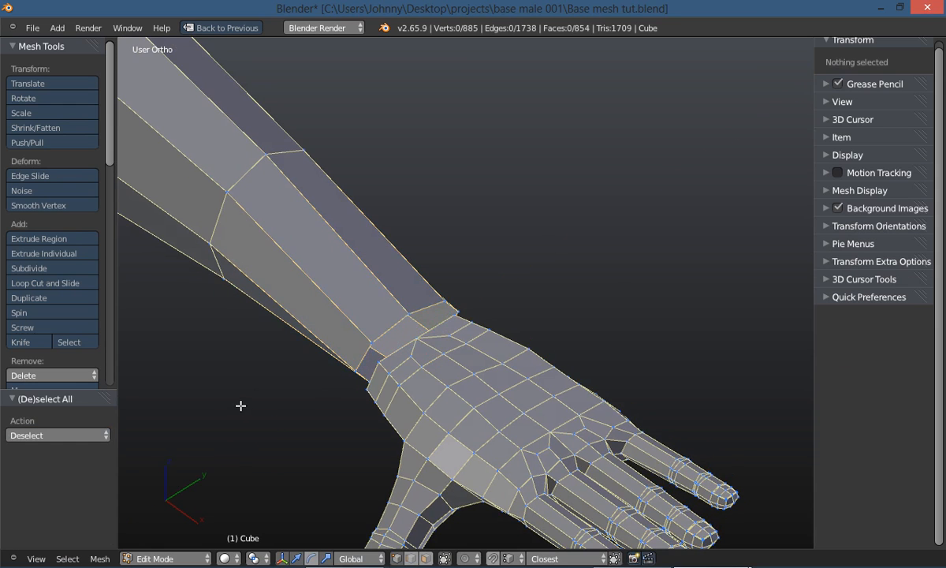
Step: Select the hand mesh and move it along X to line up with the forearm
drag(474, 315, 347, 337)
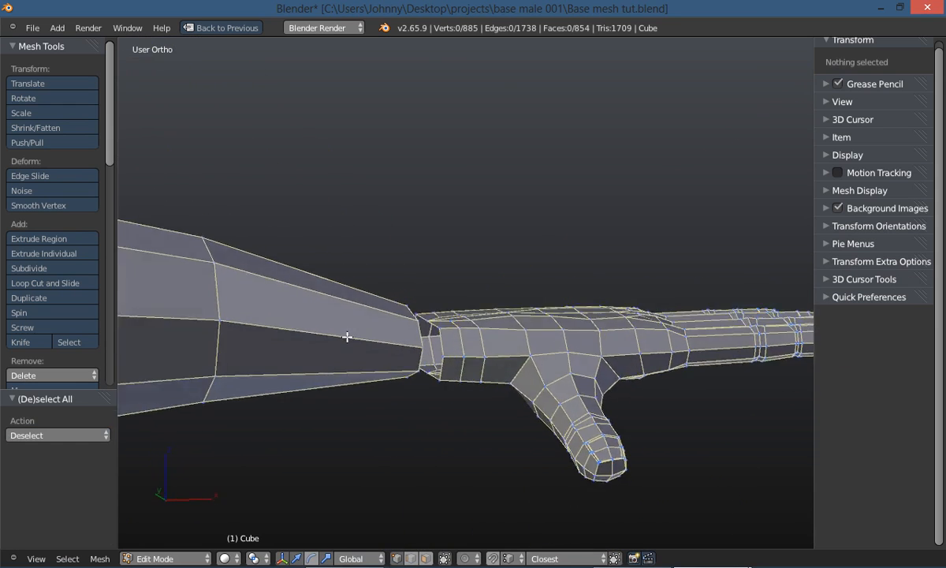
click(426, 339)
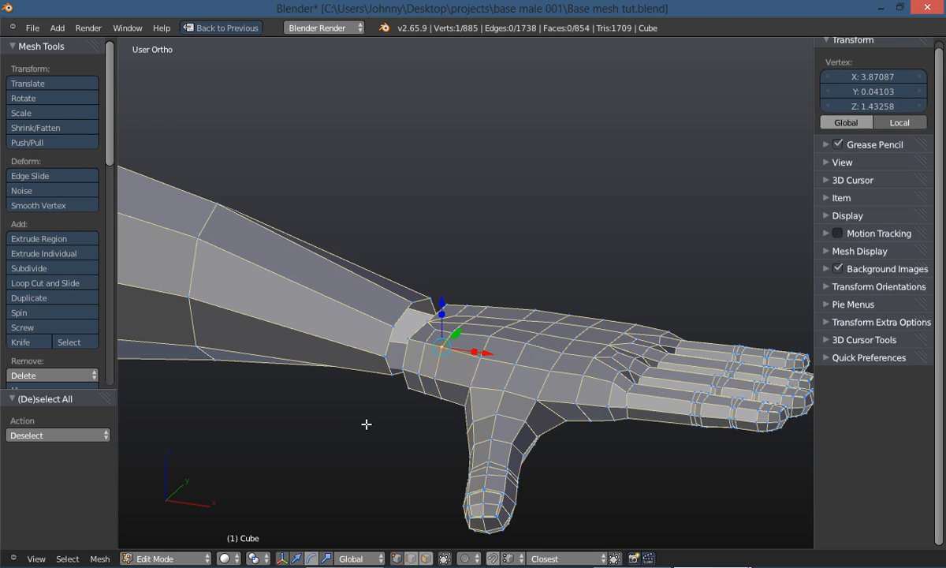
mouse_move(360, 451)
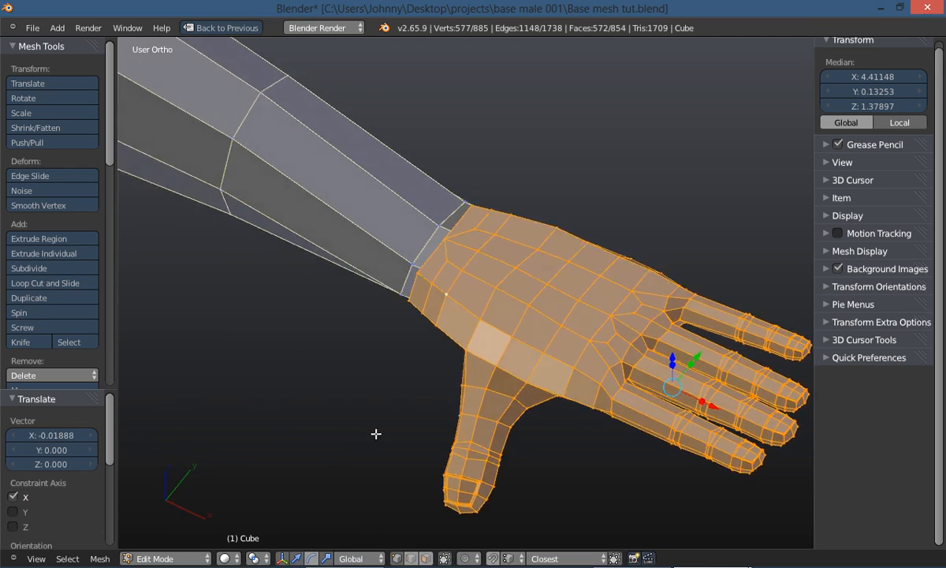
drag(473, 316, 473, 379)
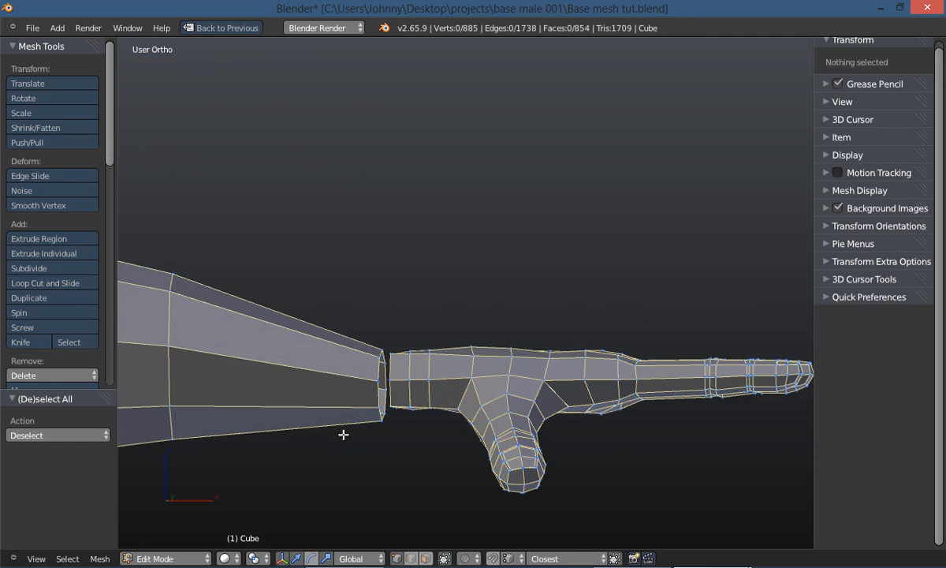
Step: Scale the hand's wrist loop and nudge the arm's open end loop along Z to meet it
click(391, 366)
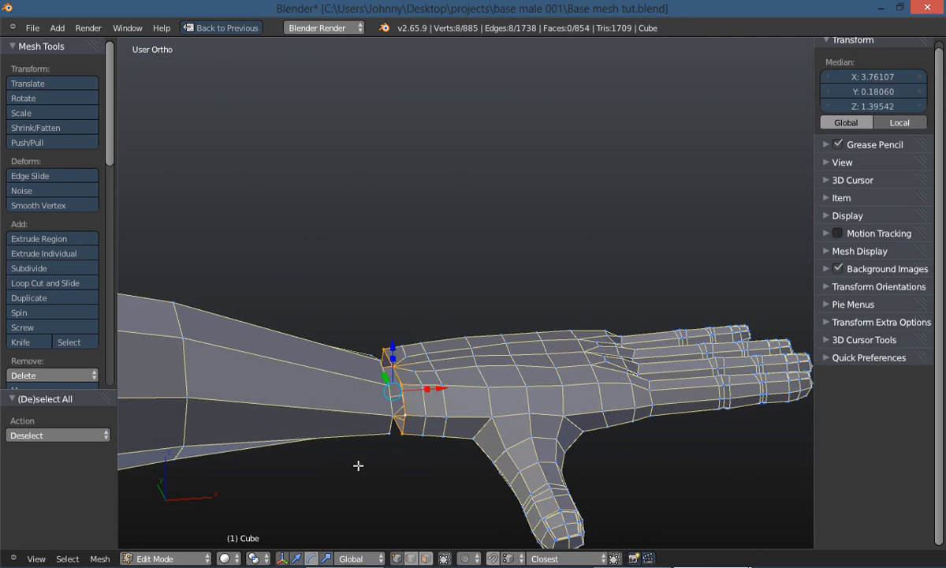
key(s)
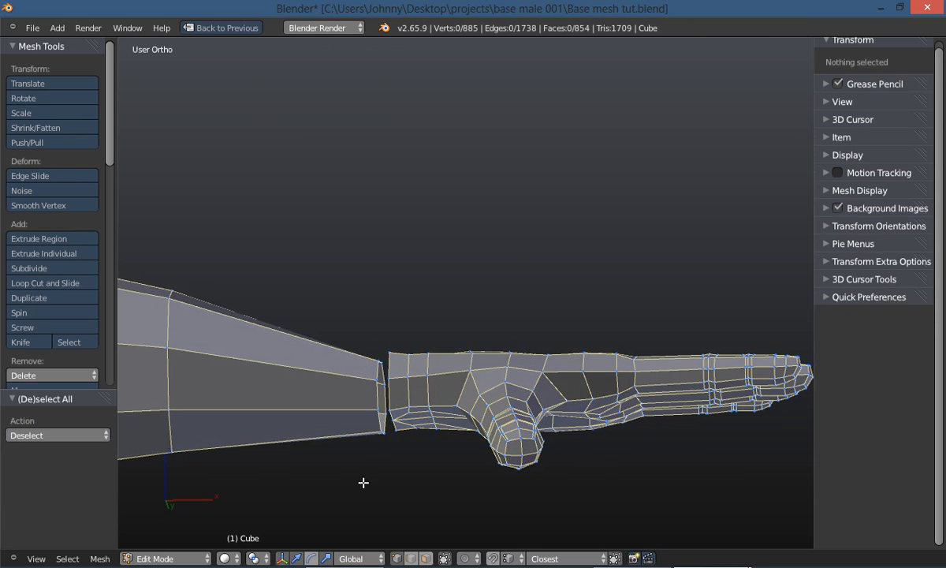
click(386, 398)
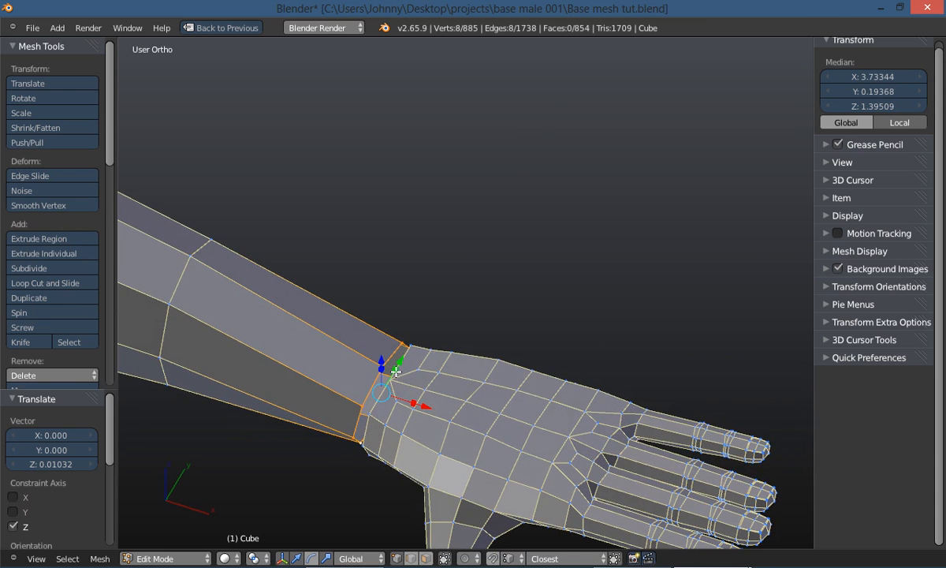
Step: Bridge the forearm's open end loop to the hand's wrist loop with LoopTools Bridge
key(alt+a)
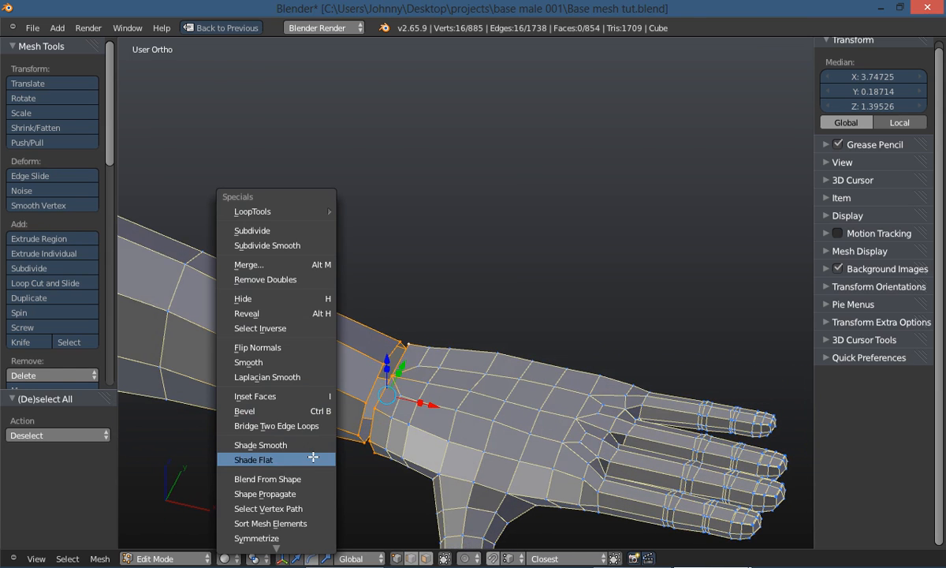
mouse_move(276, 211)
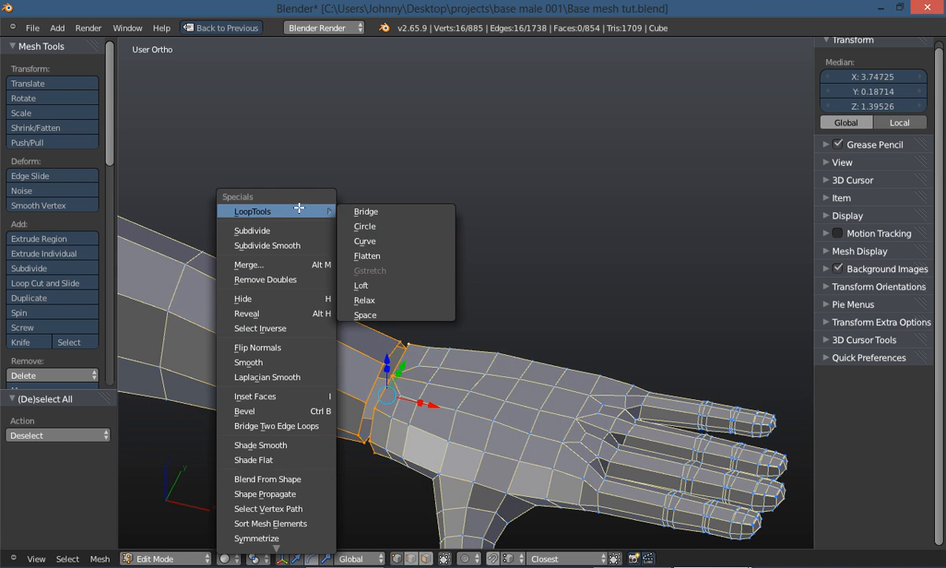
click(364, 211)
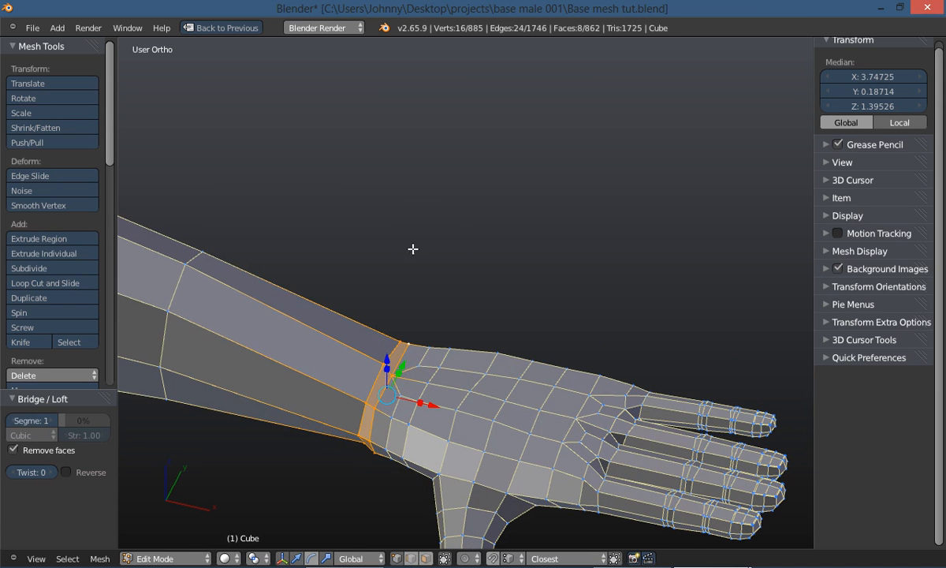
key(alt+a)
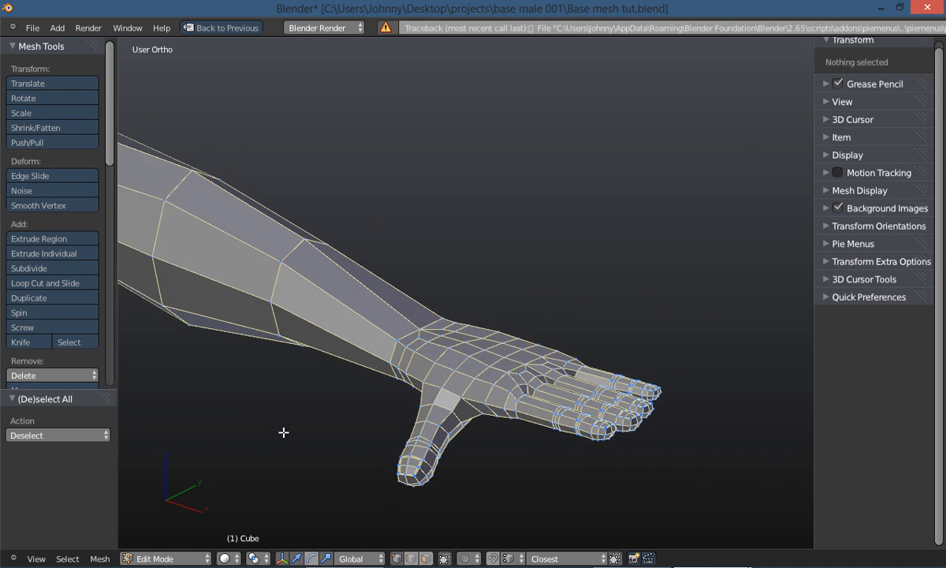
Step: Select the whole mesh and Remove Doubles, welding 8 overlapping vertices at the join
key(a)
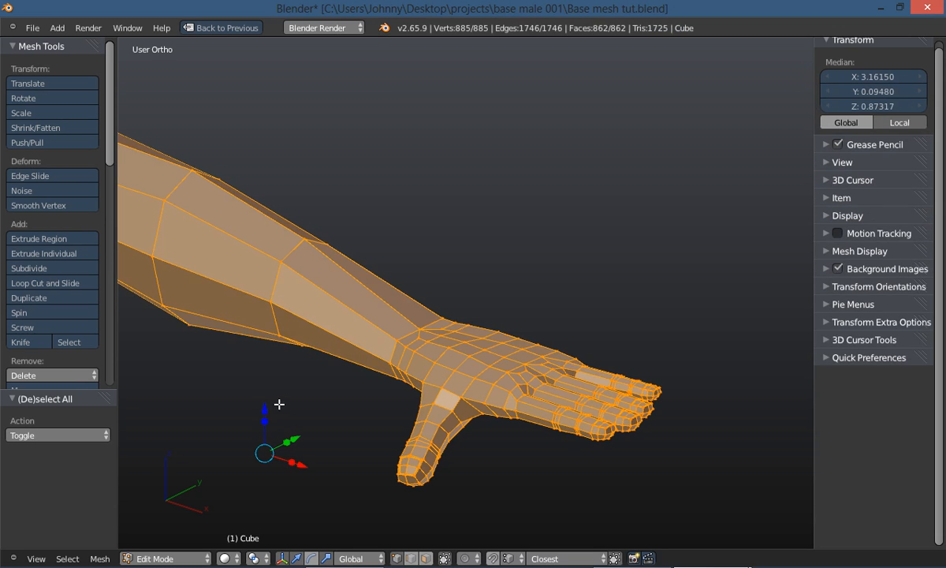
scroll(down, 3)
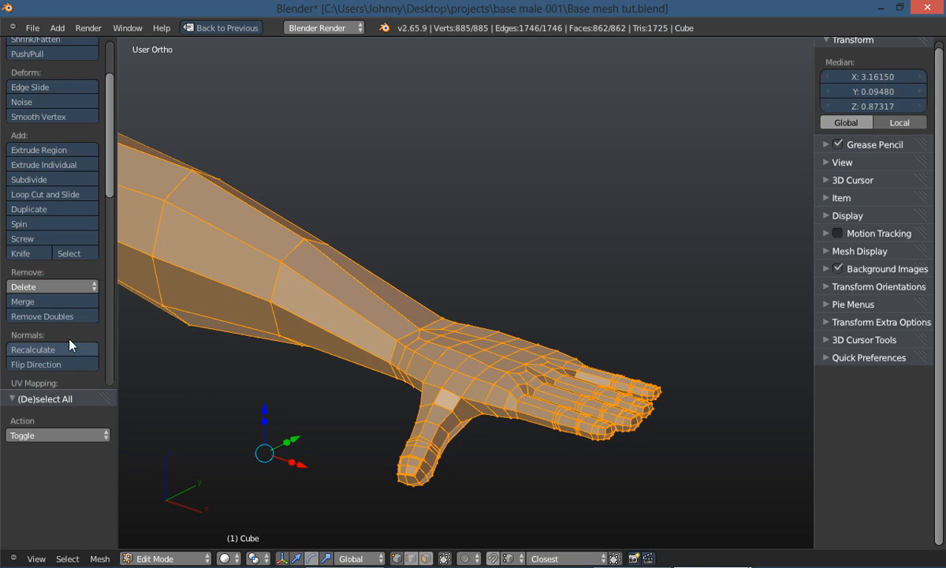
click(41, 316)
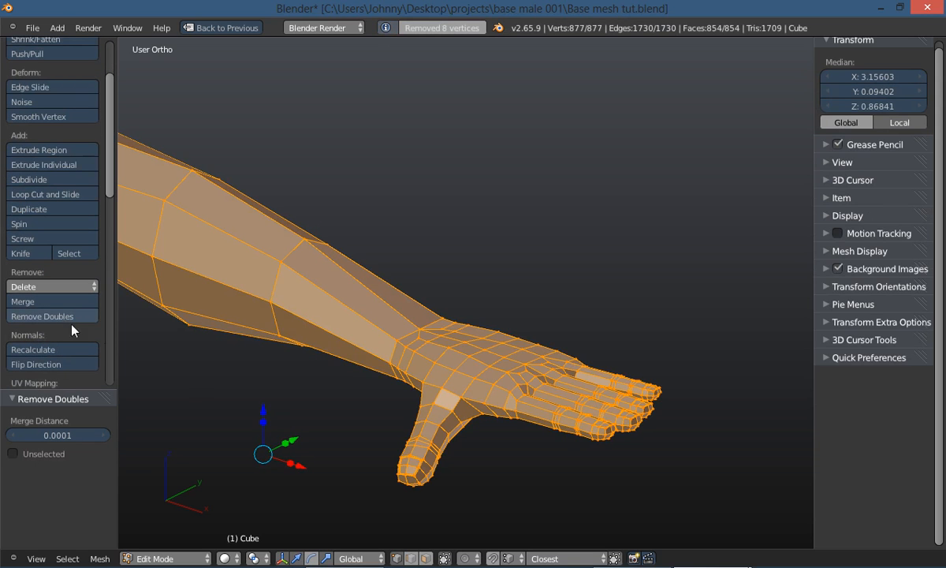
mouse_move(501, 142)
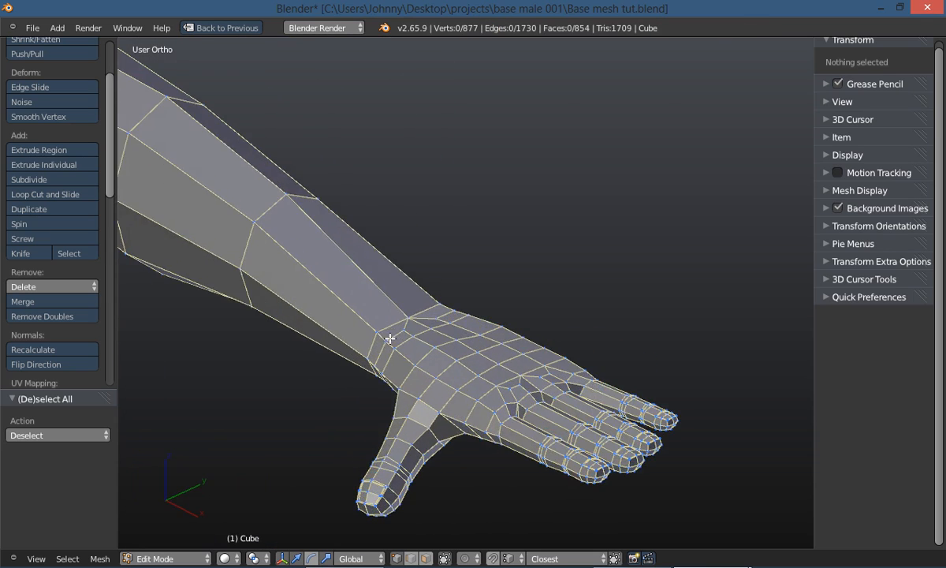
Step: Scale the wrist loop up slightly and cut an extra edge loop near the wrist
drag(392, 339, 429, 214)
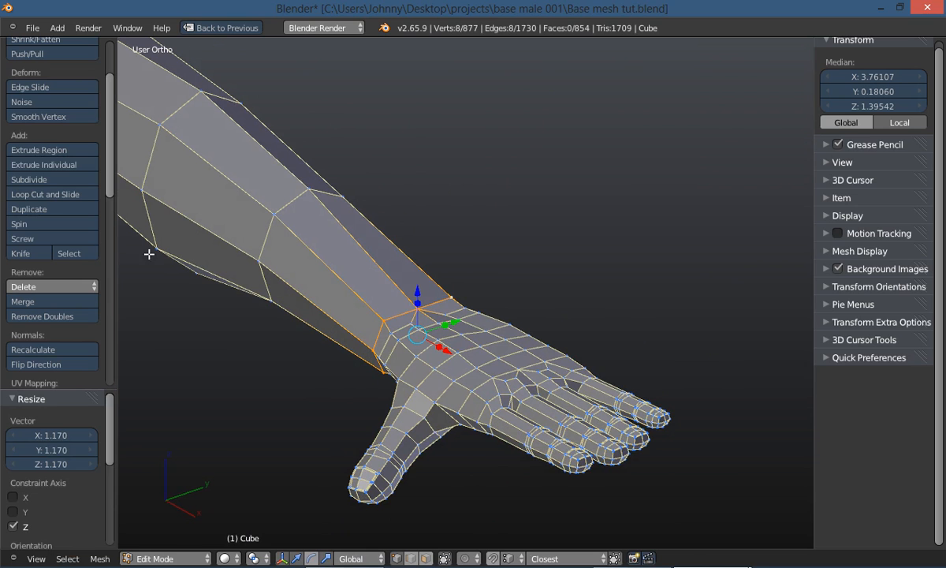
click(38, 117)
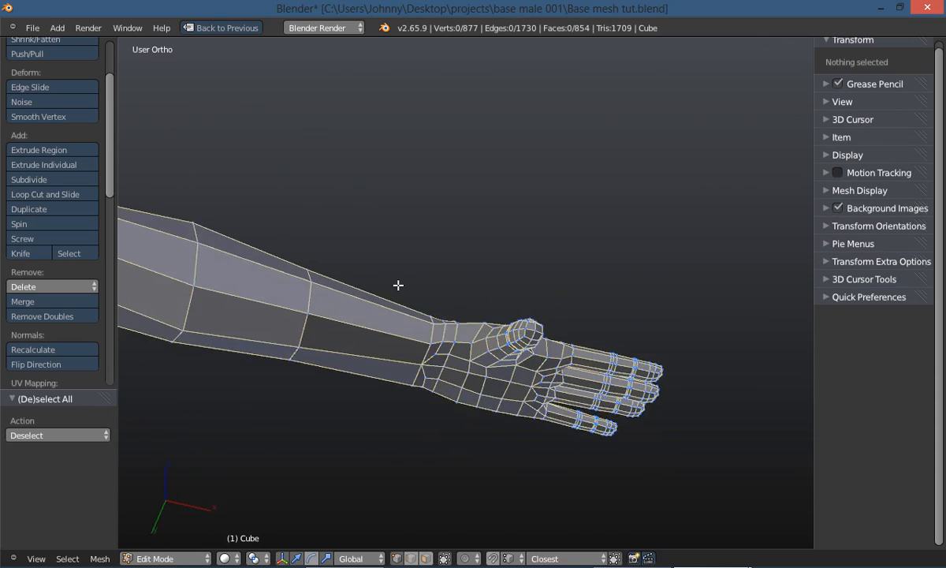
drag(473, 316, 457, 394)
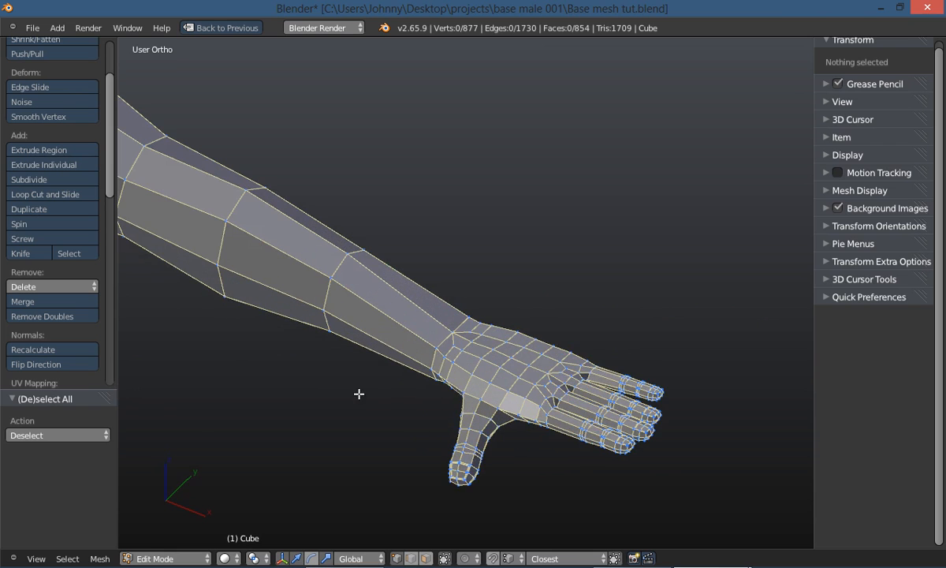
click(44, 193)
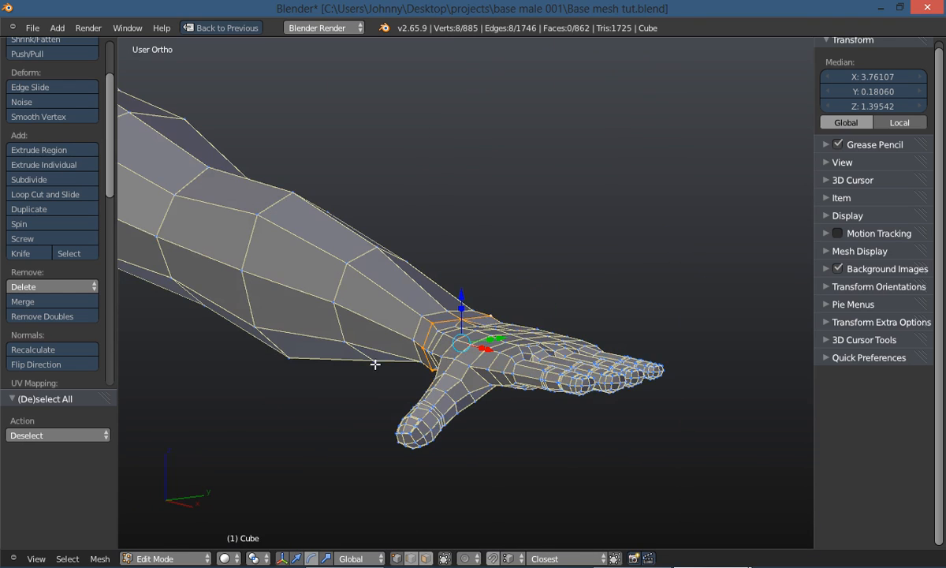
click(38, 117)
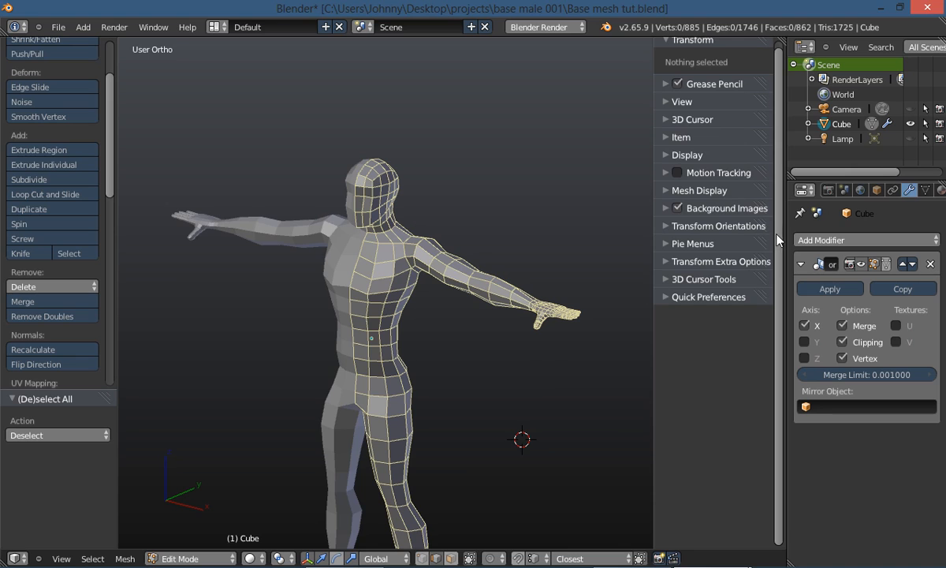
mouse_move(700, 403)
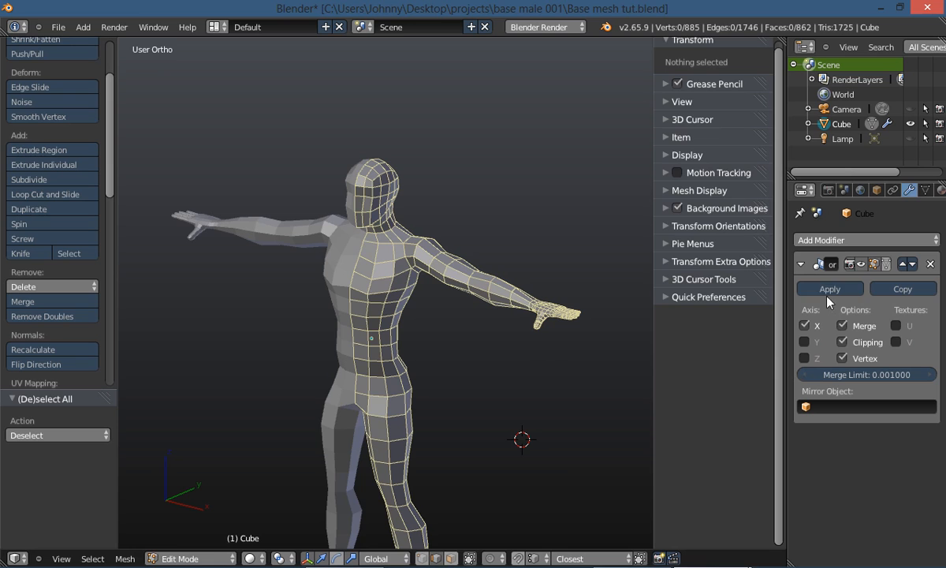
mouse_move(830, 288)
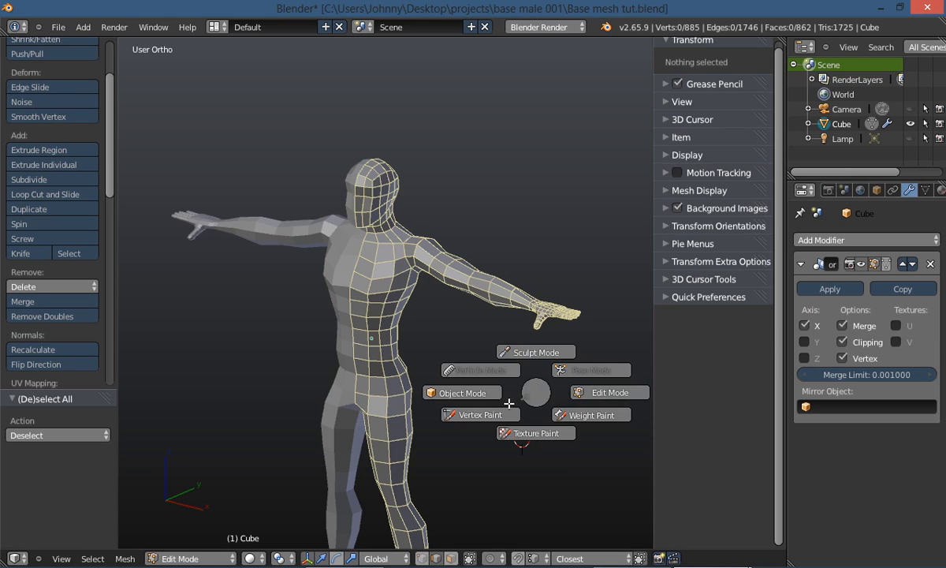
Step: Return to Object Mode so the Mirror modifier can be applied as real geometry
click(461, 391)
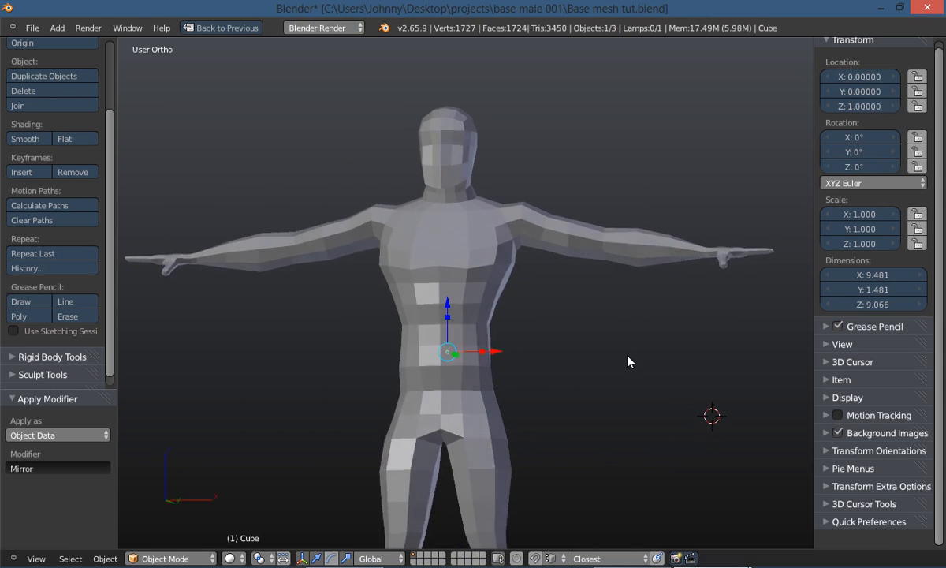
drag(631, 361, 713, 306)
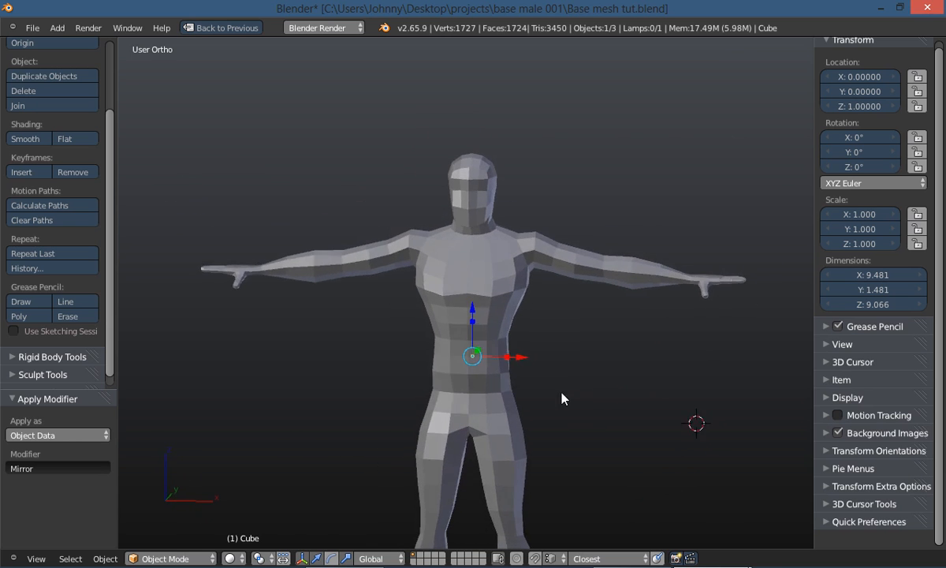
drag(565, 397, 379, 385)
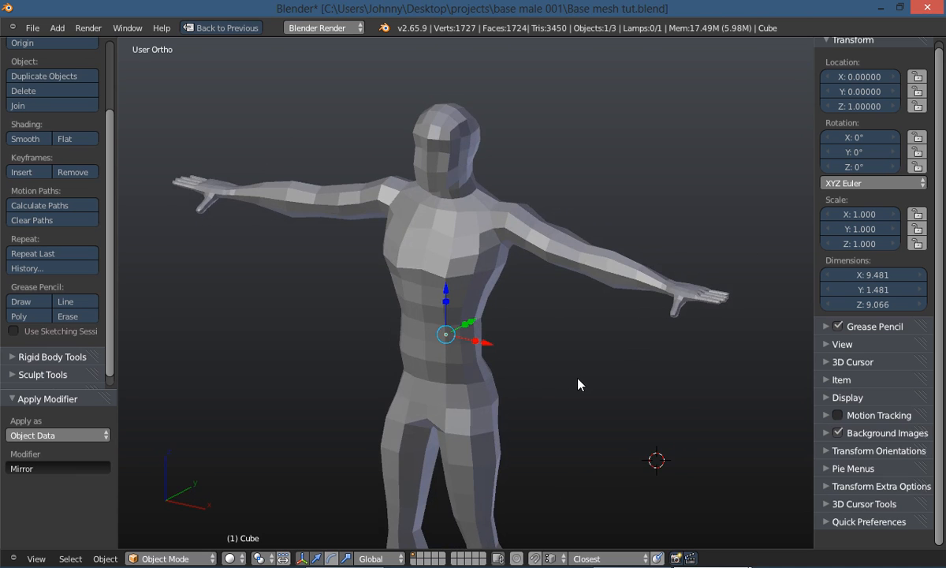
drag(580, 385, 555, 376)
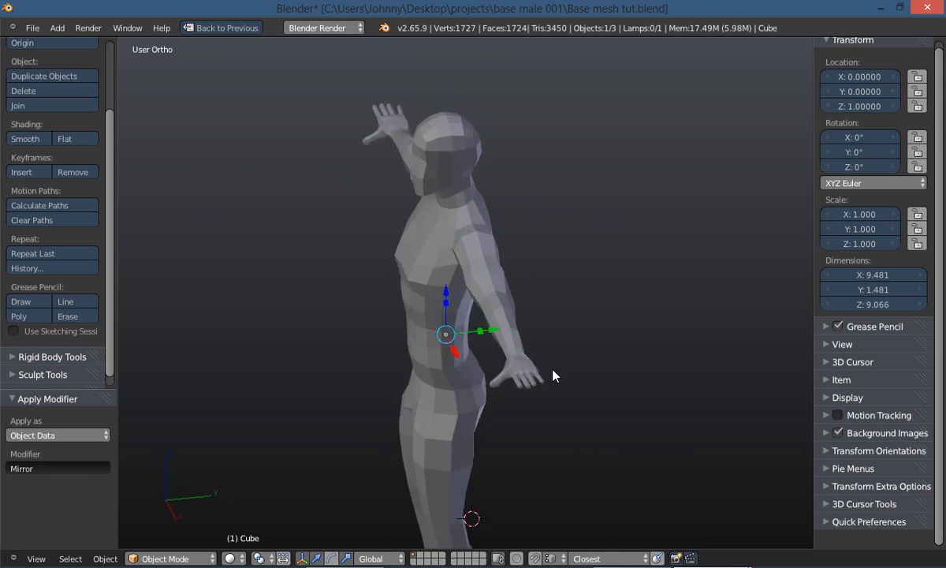